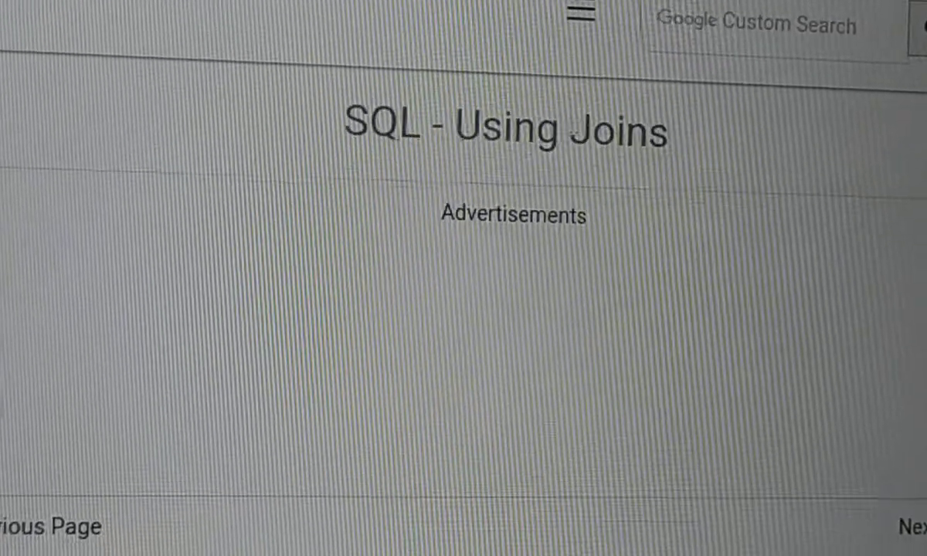
Scroll the SQL - Using Joins page past the introduction to the seven-row CUSTOMERS table.
{"action": "scroll", "scroll_direction": "down", "scroll_amount": 3}
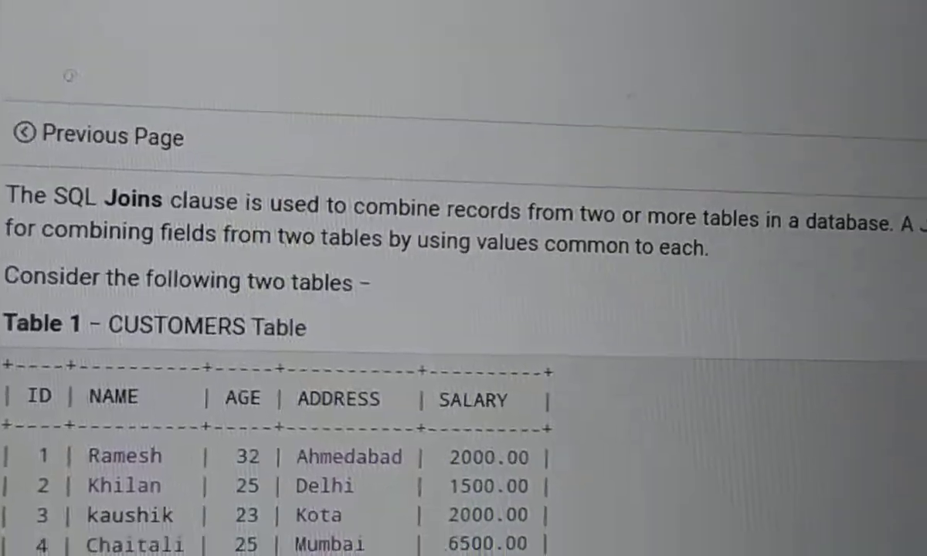
{"action": "scroll", "scroll_direction": "down", "scroll_amount": 3}
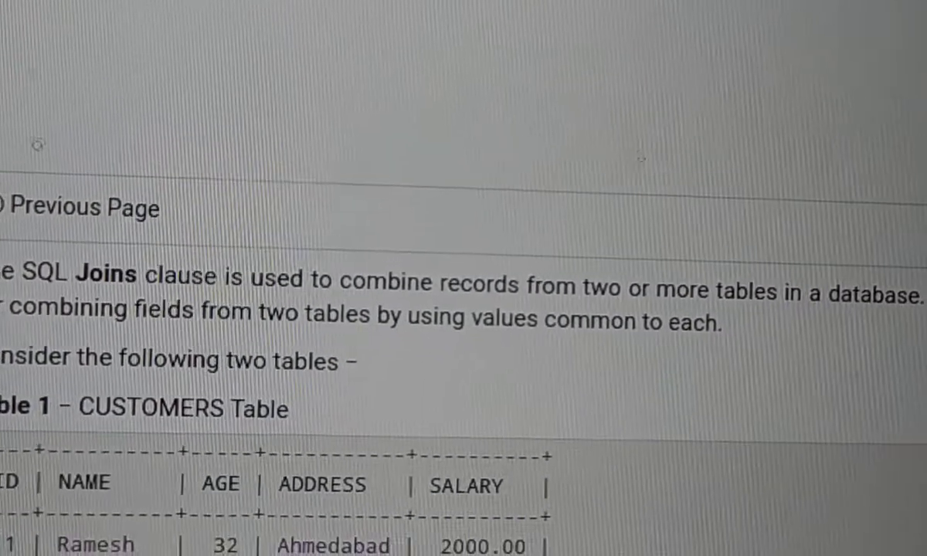
{"action": "scroll", "scroll_direction": "down", "scroll_amount": 3}
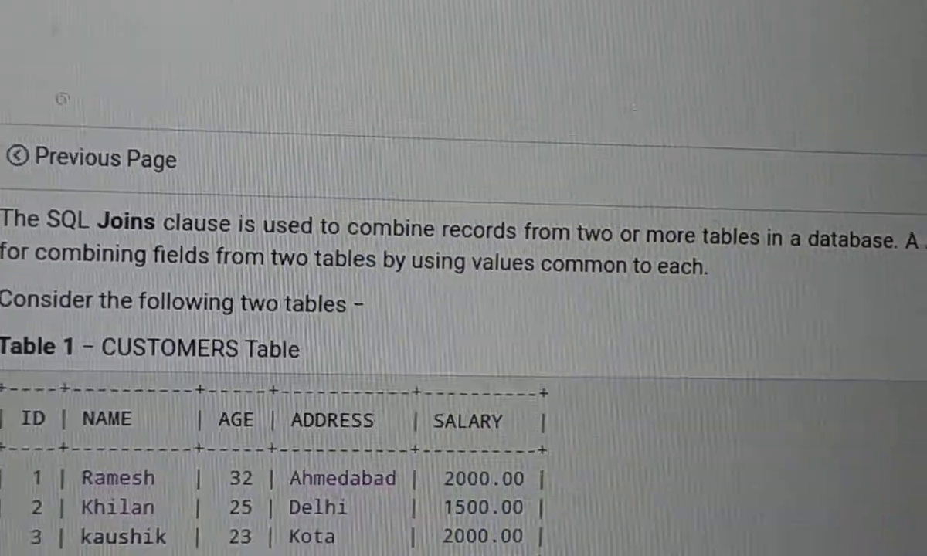
{"action": "scroll", "scroll_direction": "down", "scroll_amount": 3}
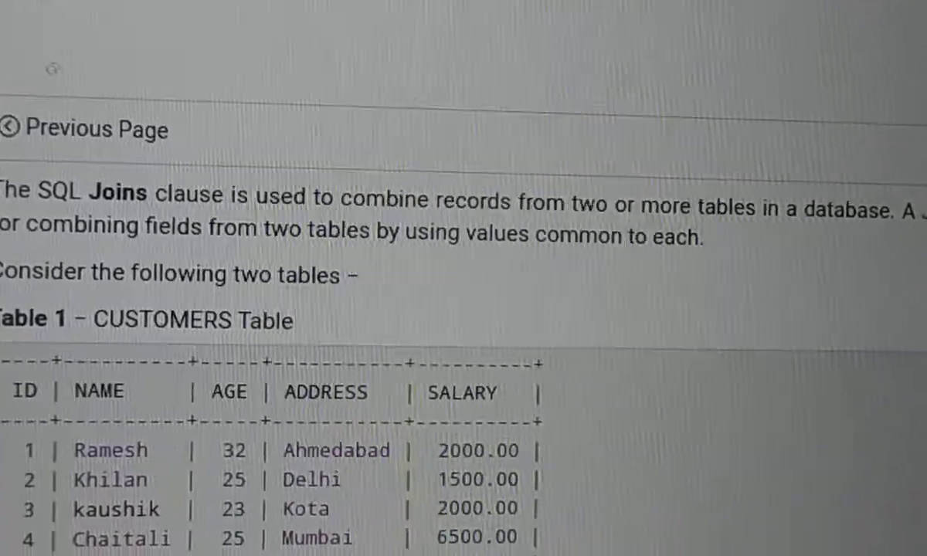
{"action": "scroll", "scroll_direction": "down", "scroll_amount": 3}
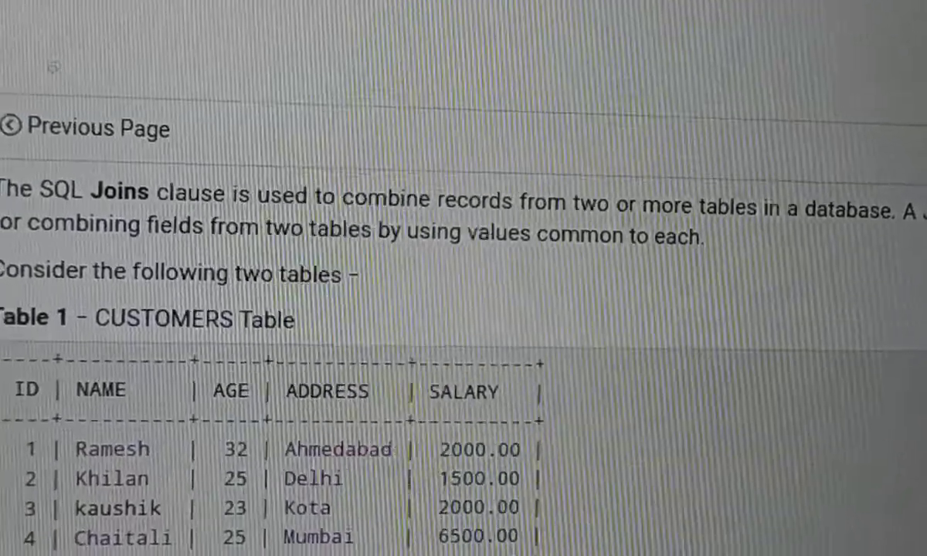
{"action": "scroll", "scroll_direction": "down", "scroll_amount": 3}
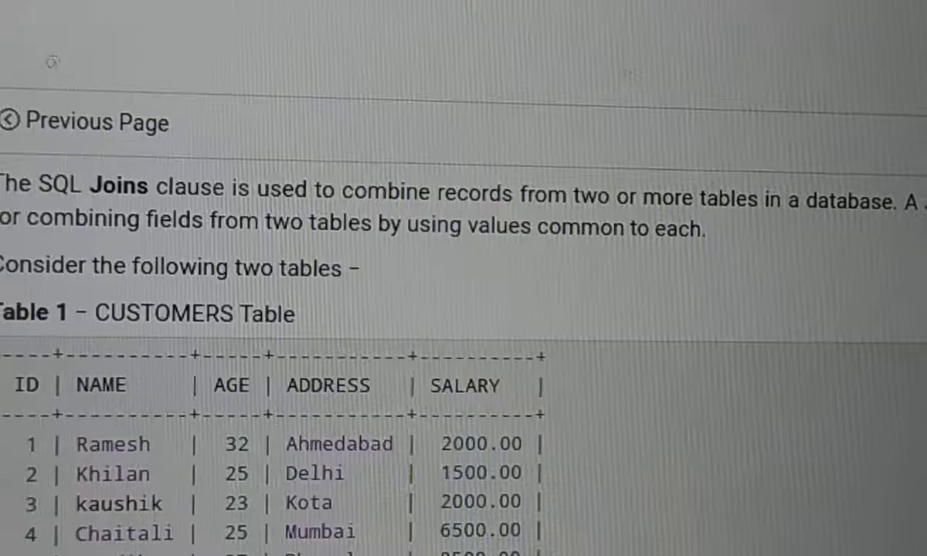
{"action": "scroll", "scroll_direction": "down", "scroll_amount": 3}
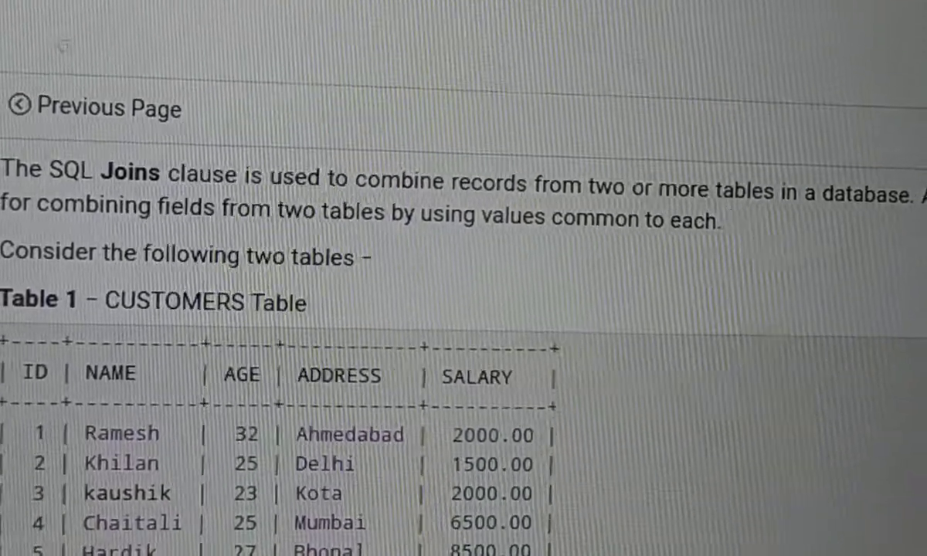
{"action": "scroll", "scroll_direction": "down", "scroll_amount": 3}
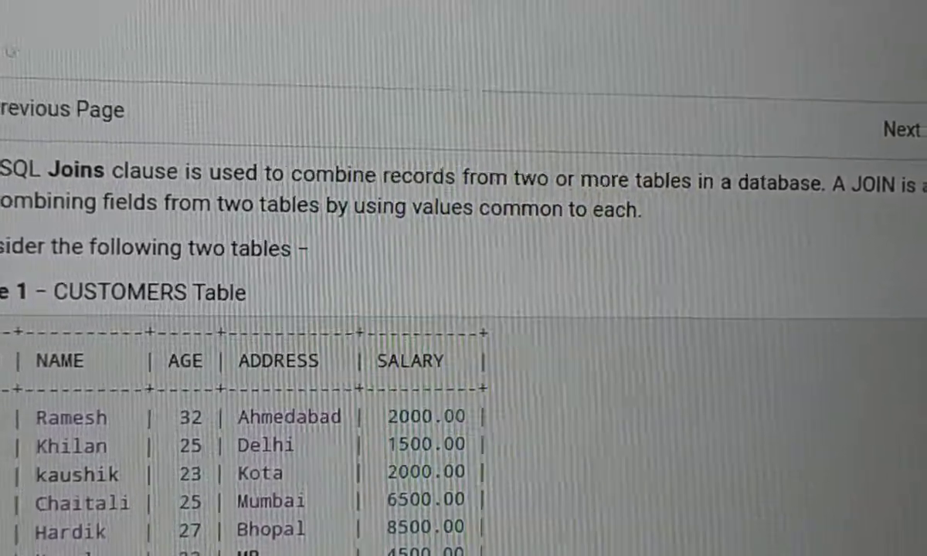
{"action": "scroll", "scroll_direction": "down", "scroll_amount": 3}
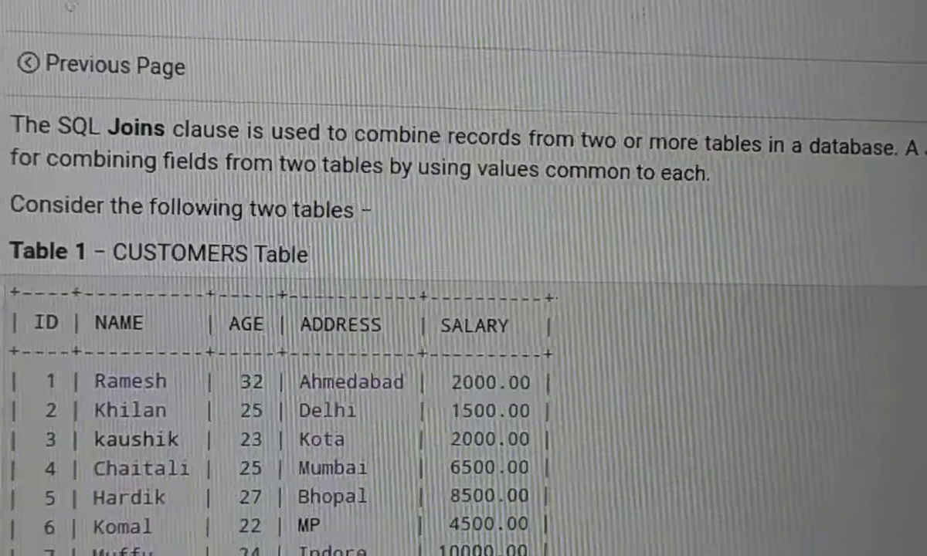
{"action": "scroll", "scroll_direction": "down", "scroll_amount": 3}
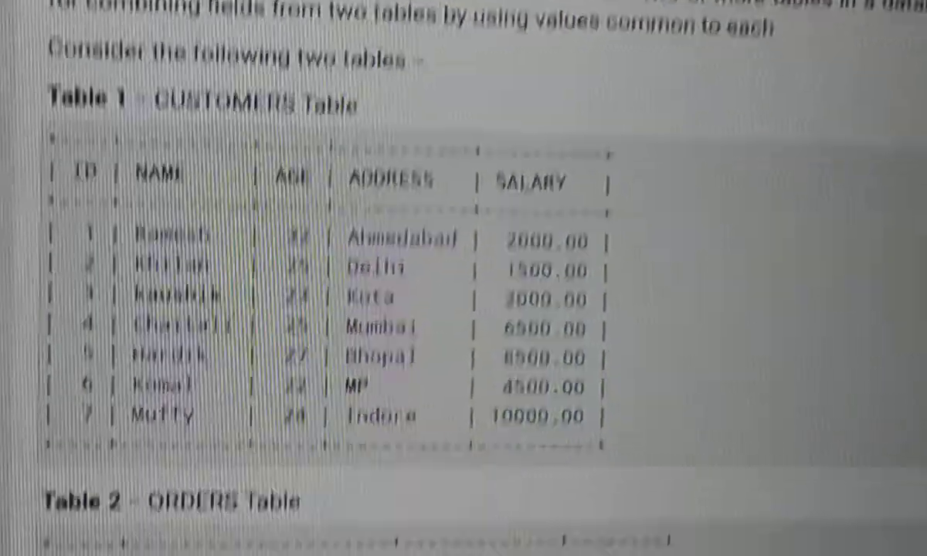
{"action": "scroll", "scroll_direction": "down", "scroll_amount": 3}
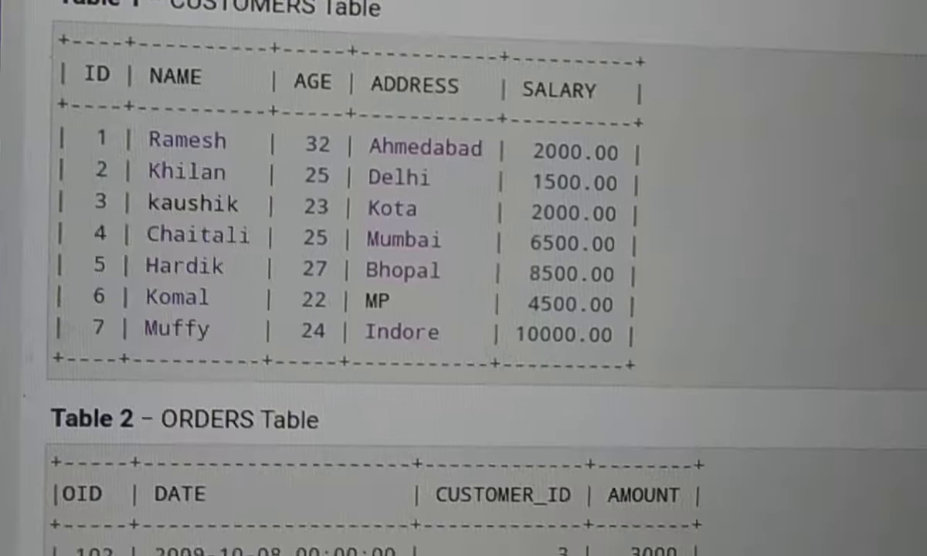
{"action": "scroll", "scroll_direction": "down", "scroll_amount": 3}
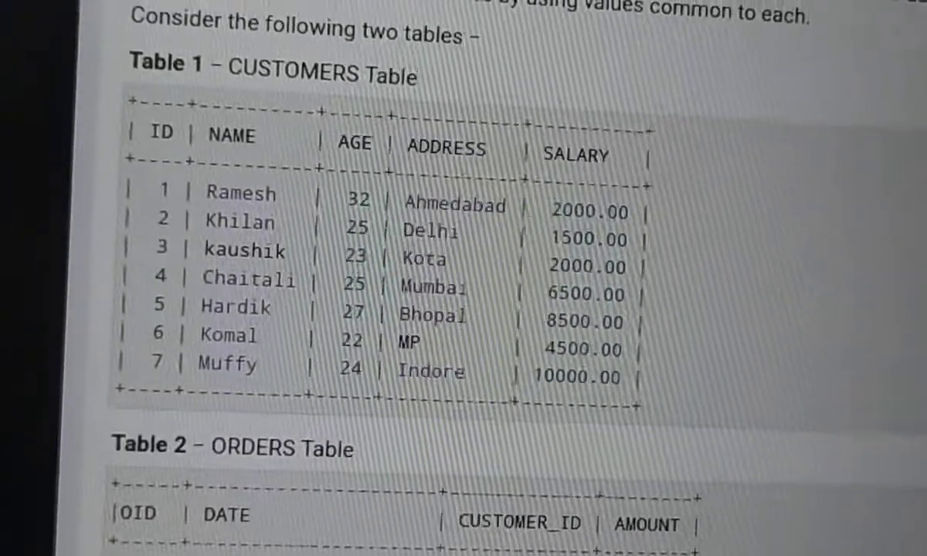
{"action": "scroll", "scroll_direction": "down", "scroll_amount": 3}
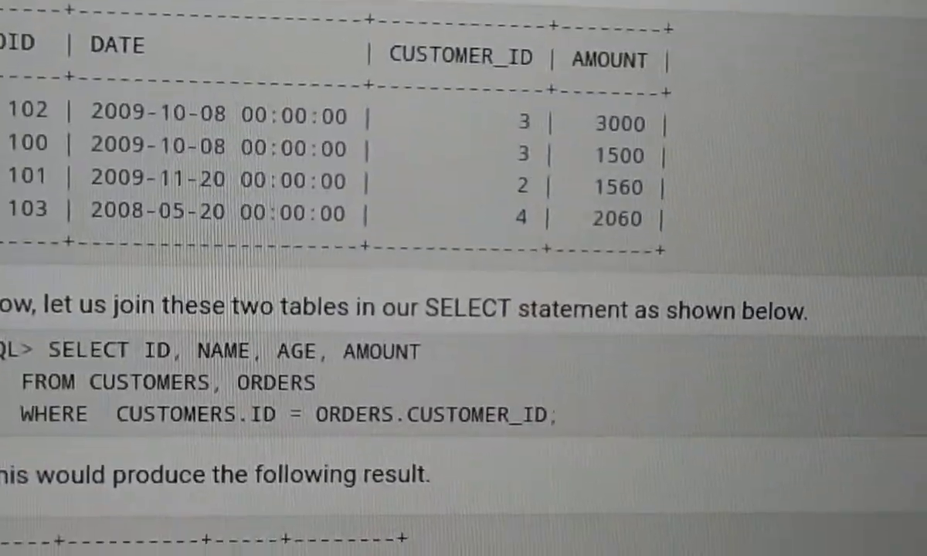
{"action": "scroll", "scroll_direction": "down", "scroll_amount": 3}
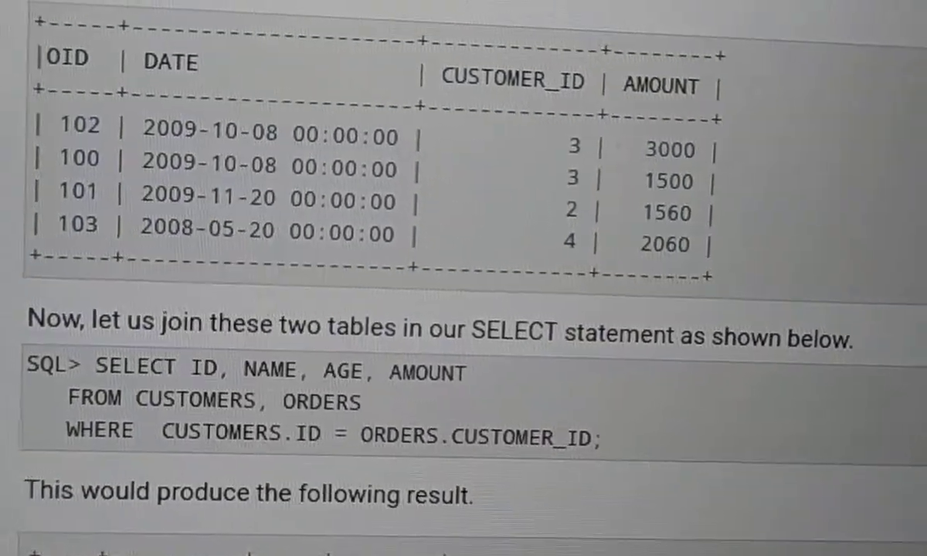
{"action": "scroll", "scroll_direction": "down", "scroll_amount": 3}
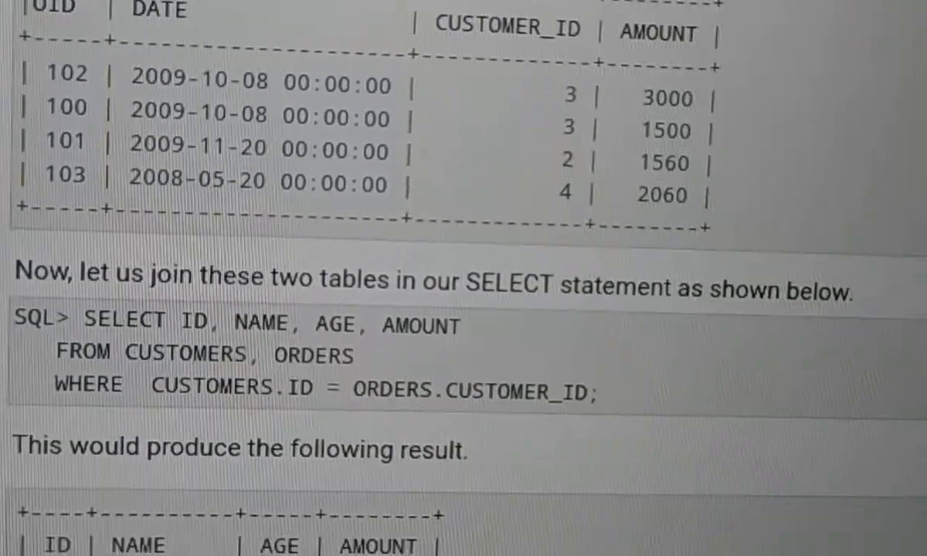
{"action": "scroll", "scroll_direction": "down", "scroll_amount": 3}
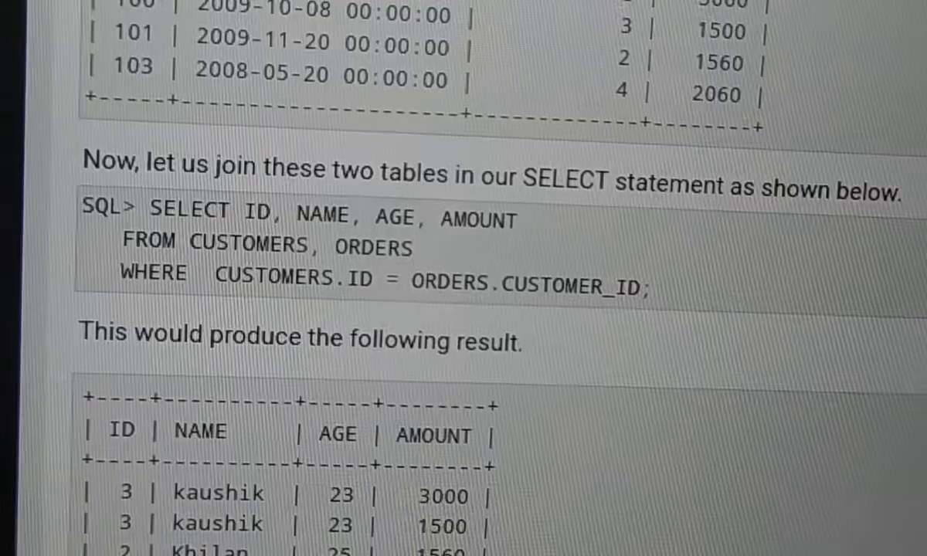
{"action": "scroll", "scroll_direction": "down", "scroll_amount": 3}
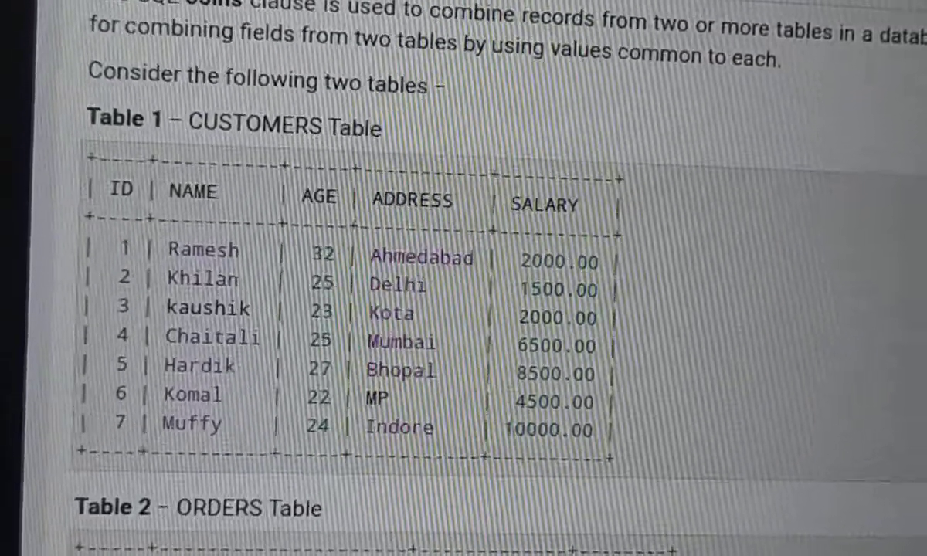
{"action": "scroll", "scroll_direction": "down", "scroll_amount": 3}
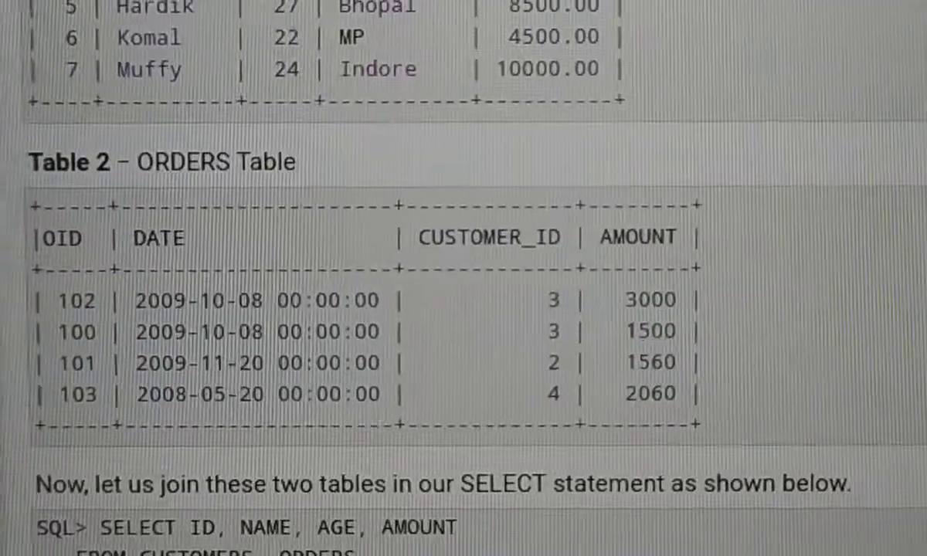
{"action": "scroll", "scroll_direction": "down", "scroll_amount": 3}
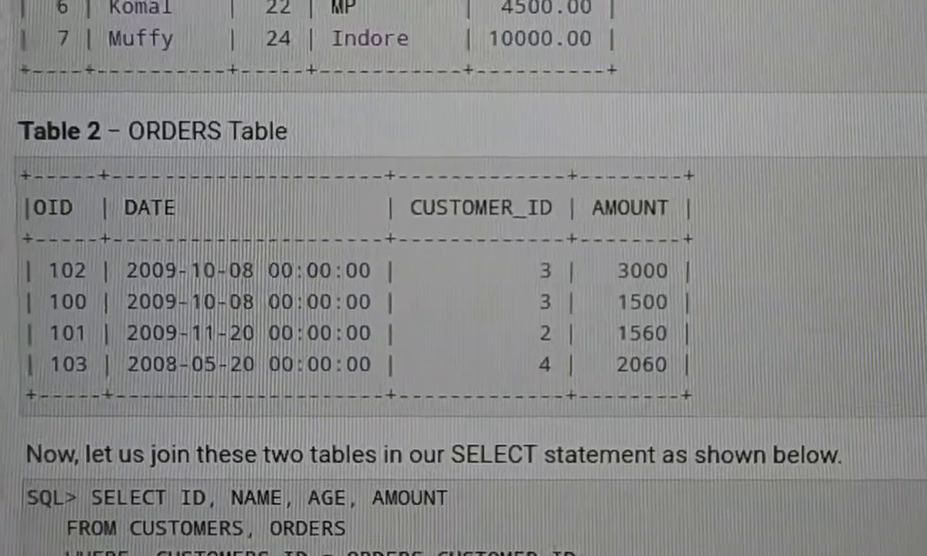
{"action": "scroll", "scroll_direction": "up", "scroll_amount": 3}
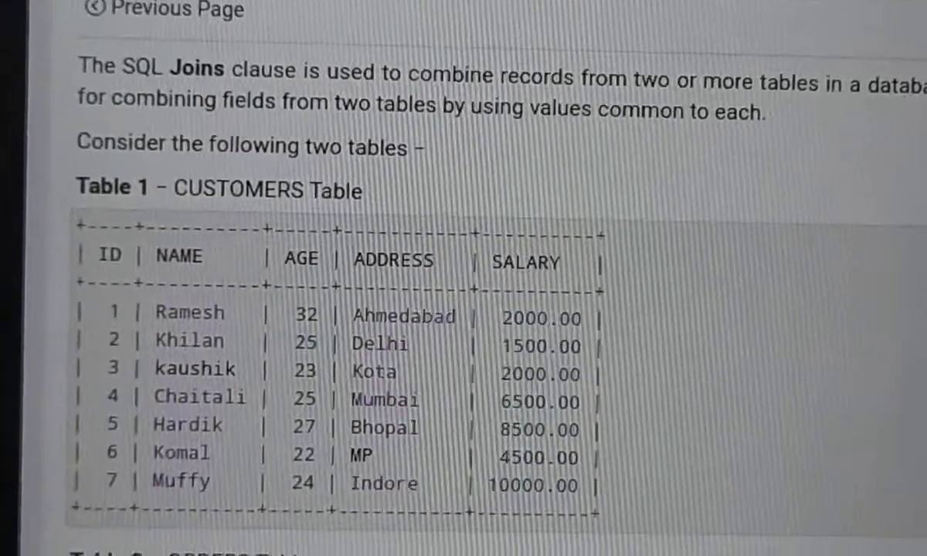
{"action": "scroll", "scroll_direction": "down", "scroll_amount": 3}
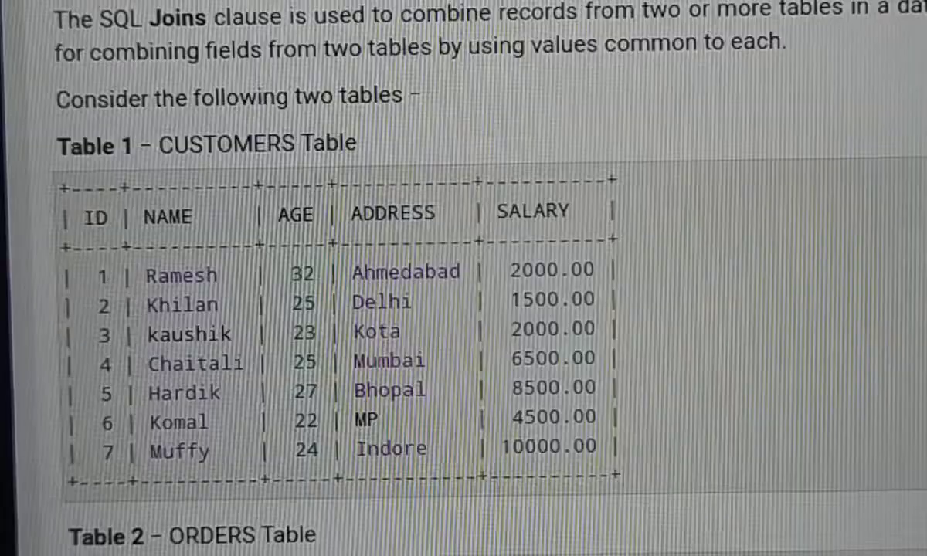
{"action": "scroll", "scroll_direction": "down", "scroll_amount": 3}
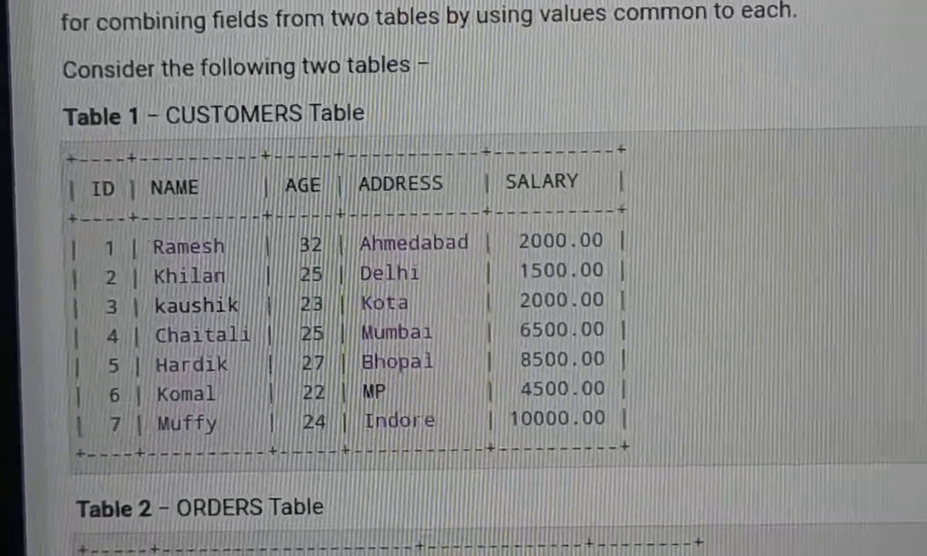
{"action": "scroll", "scroll_direction": "down", "scroll_amount": 3}
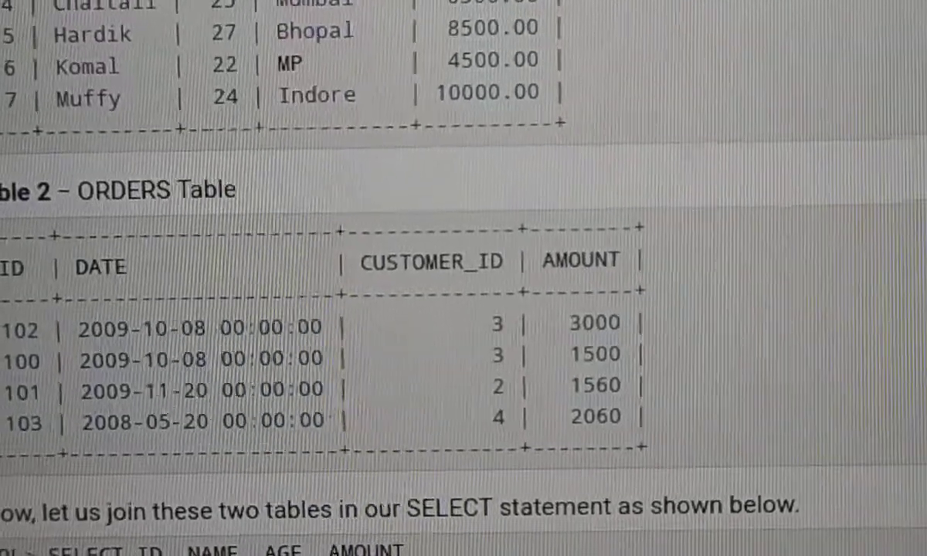
{"action": "scroll", "scroll_direction": "down", "scroll_amount": 3}
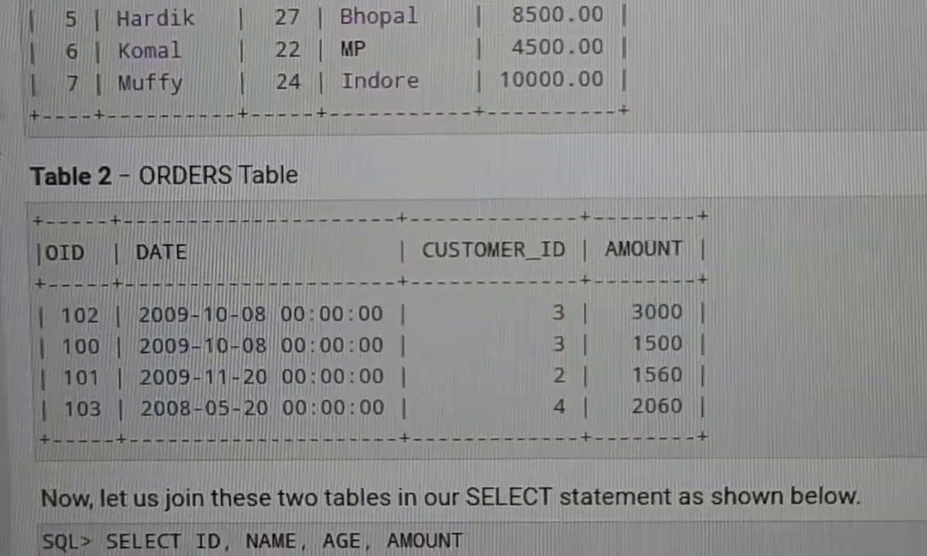
{"action": "scroll", "scroll_direction": "down", "scroll_amount": 3}
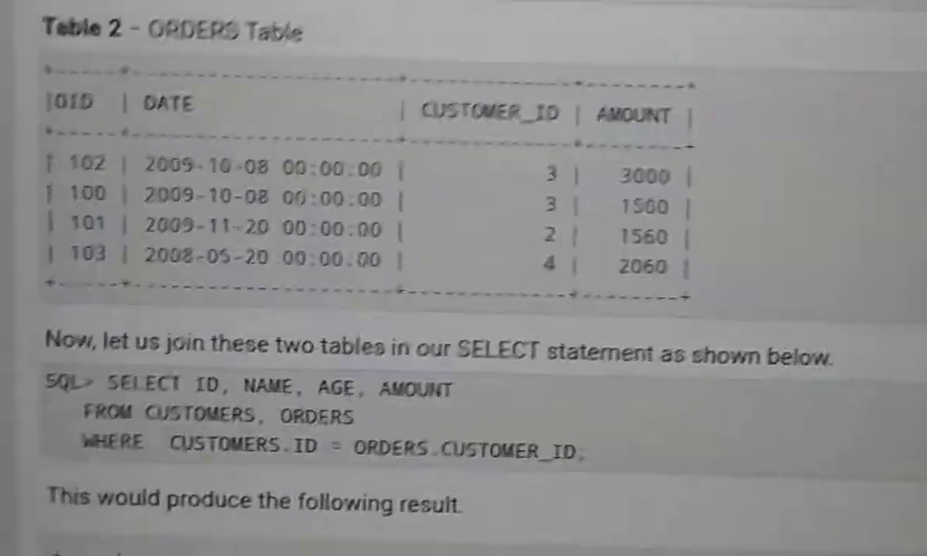
{"action": "scroll", "scroll_direction": "down", "scroll_amount": 3}
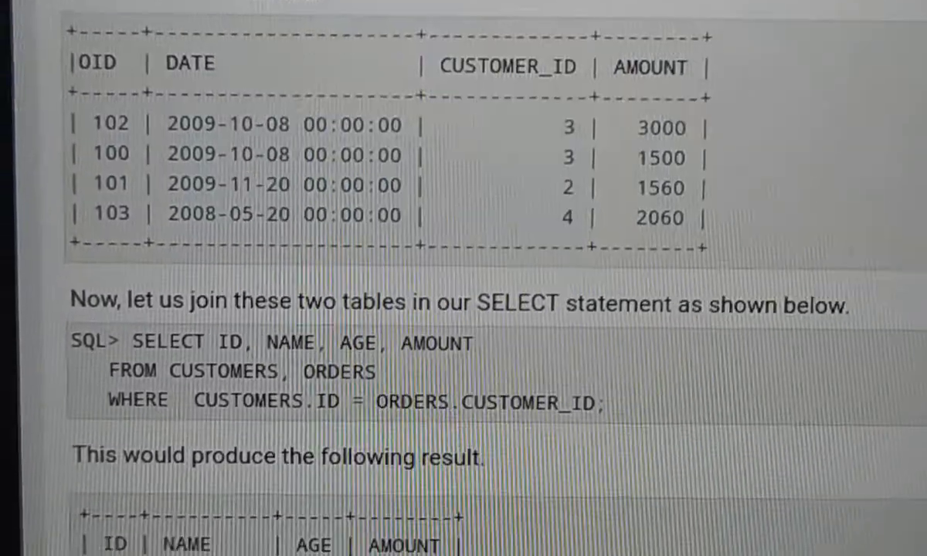
{"action": "scroll", "scroll_direction": "down", "scroll_amount": 3}
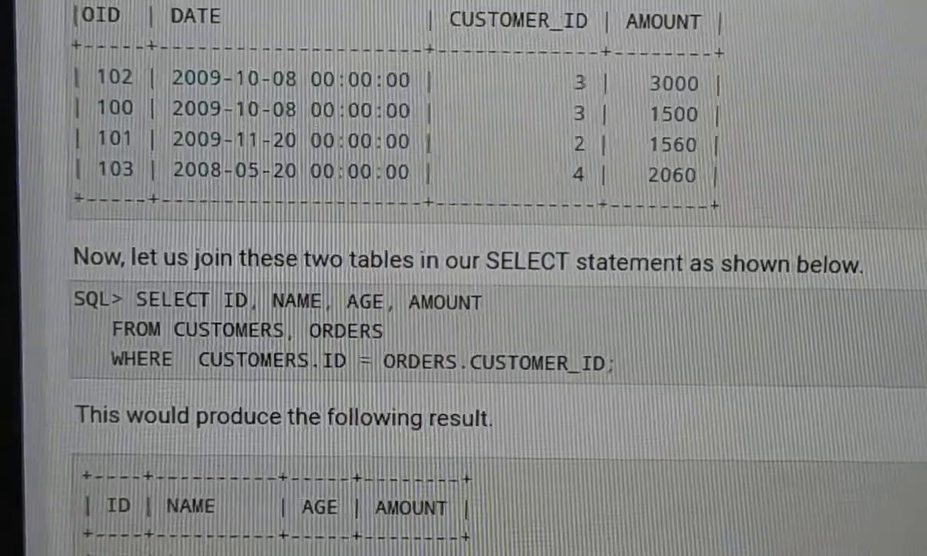
{"action": "scroll", "scroll_direction": "down", "scroll_amount": 3}
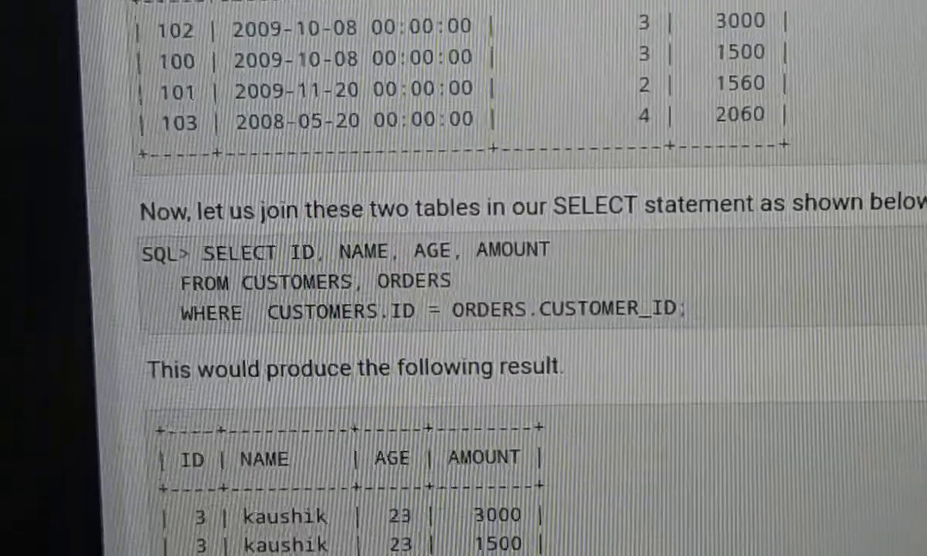
{"action": "scroll", "scroll_direction": "down", "scroll_amount": 3}
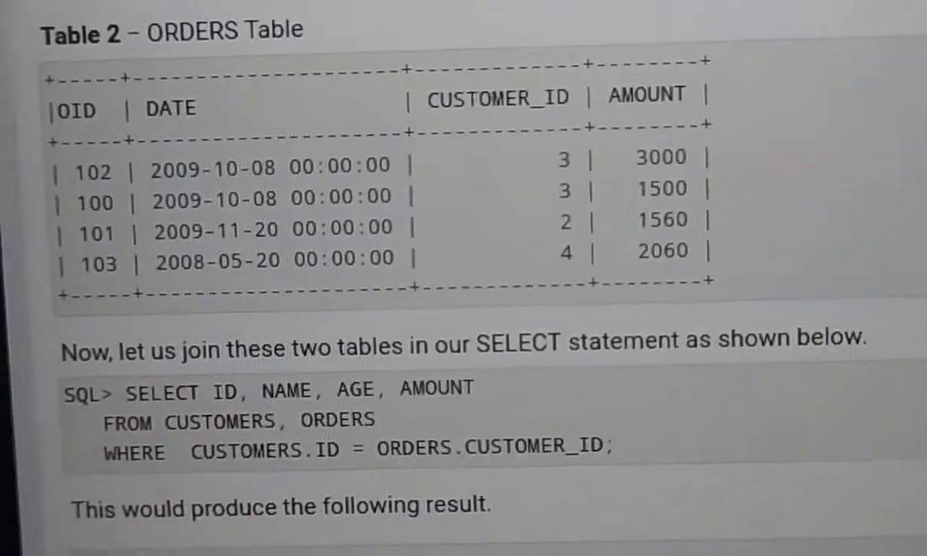
{"action": "scroll", "scroll_direction": "down", "scroll_amount": 3}
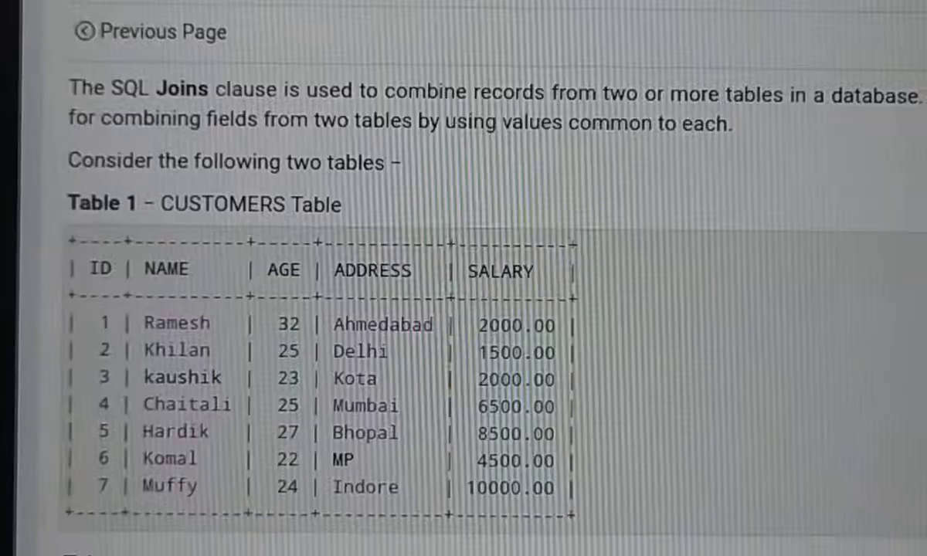
{"action": "scroll", "scroll_direction": "down", "scroll_amount": 3}
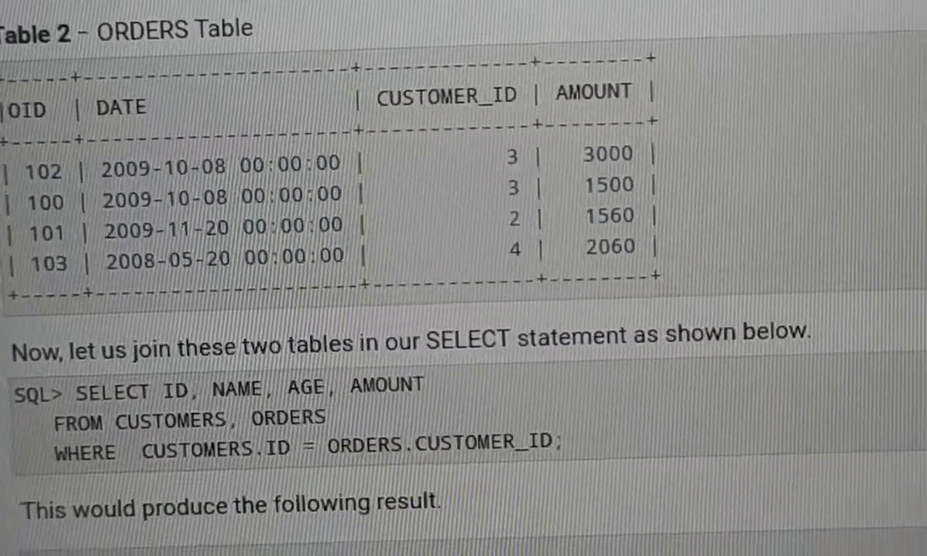
{"action": "scroll", "scroll_direction": "down", "scroll_amount": 3}
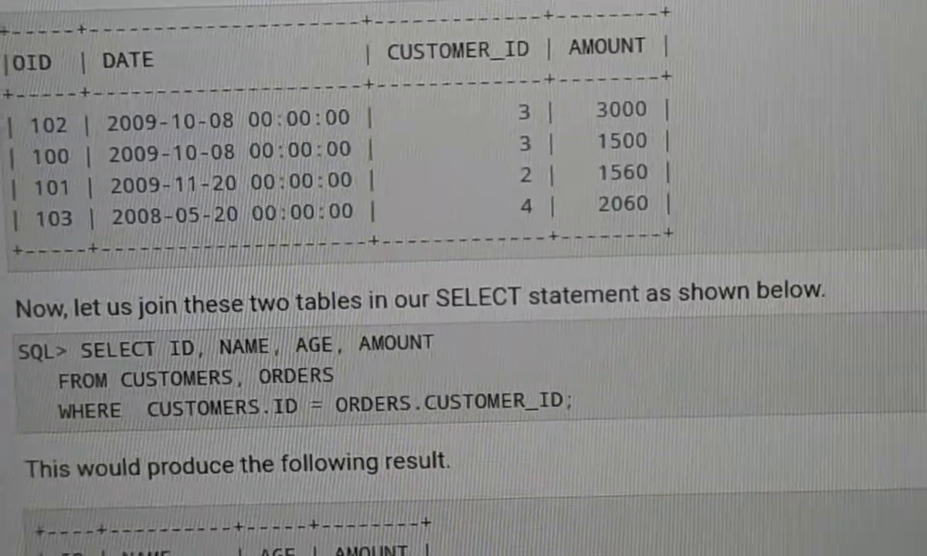
{"action": "scroll", "scroll_direction": "down", "scroll_amount": 3}
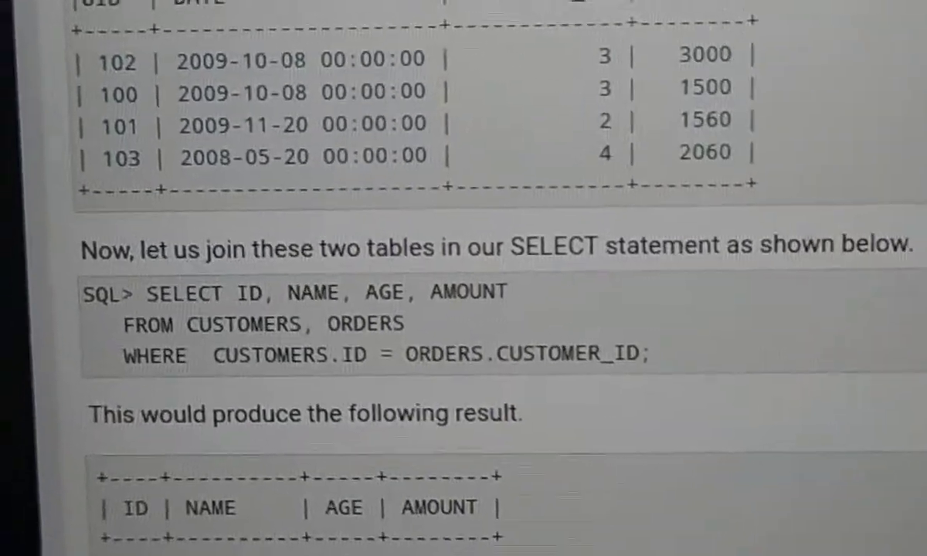
{"action": "scroll", "scroll_direction": "down", "scroll_amount": 3}
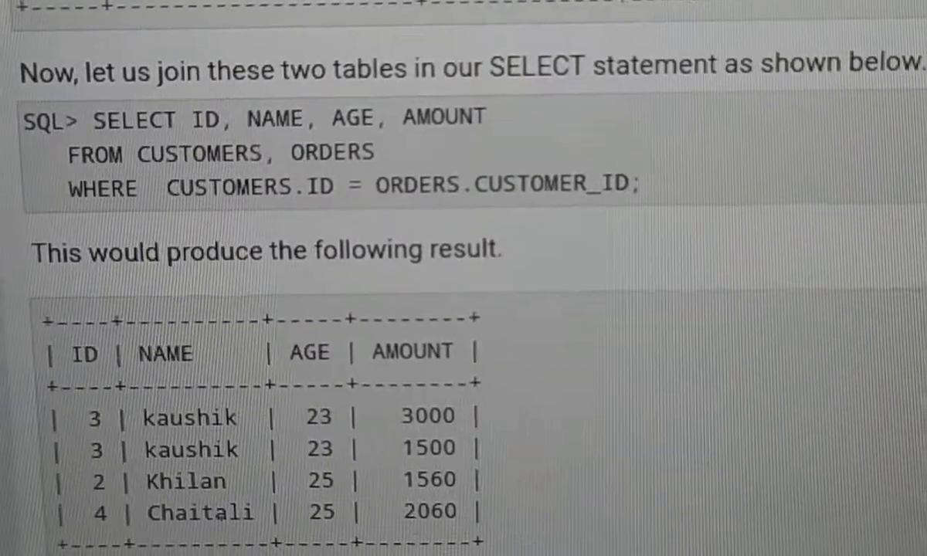
{"action": "scroll", "scroll_direction": "down", "scroll_amount": 3}
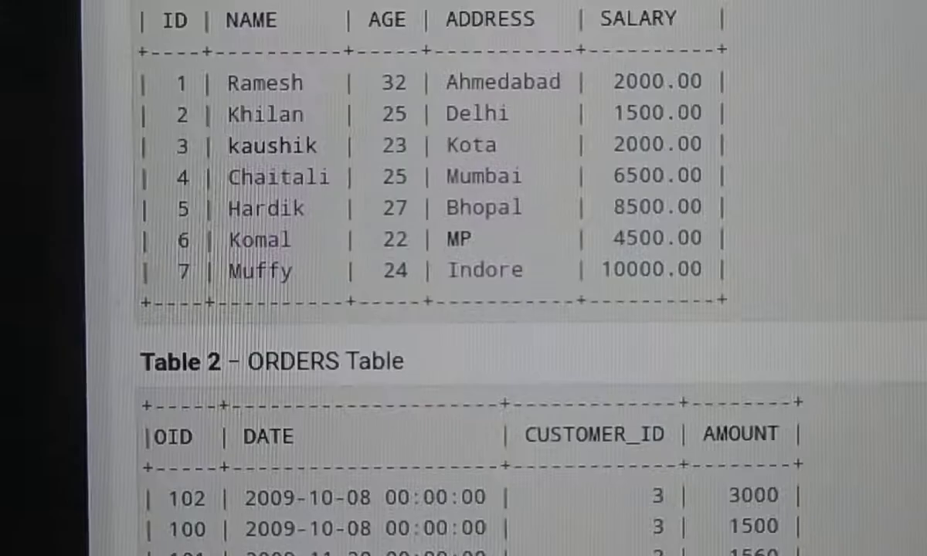
{"action": "scroll", "scroll_direction": "down", "scroll_amount": 3}
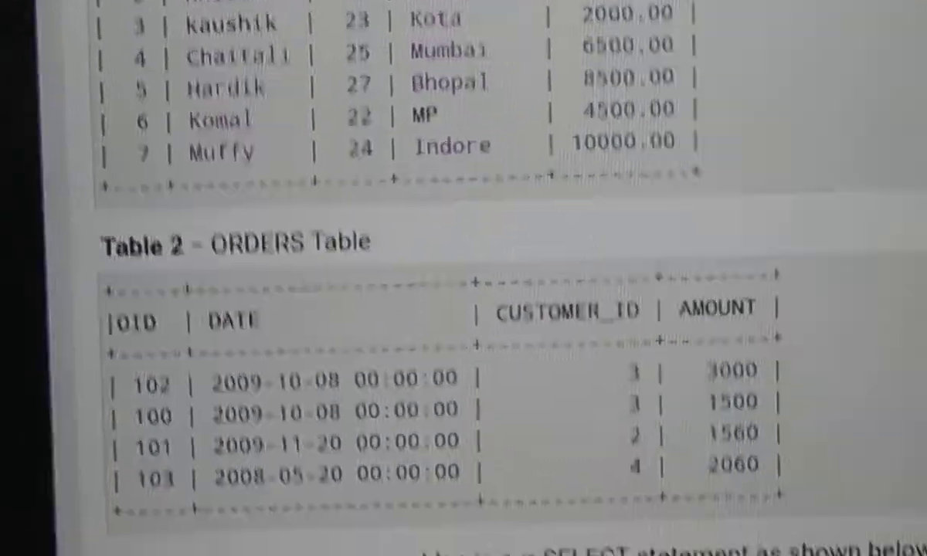
{"action": "scroll", "scroll_direction": "down", "scroll_amount": 3}
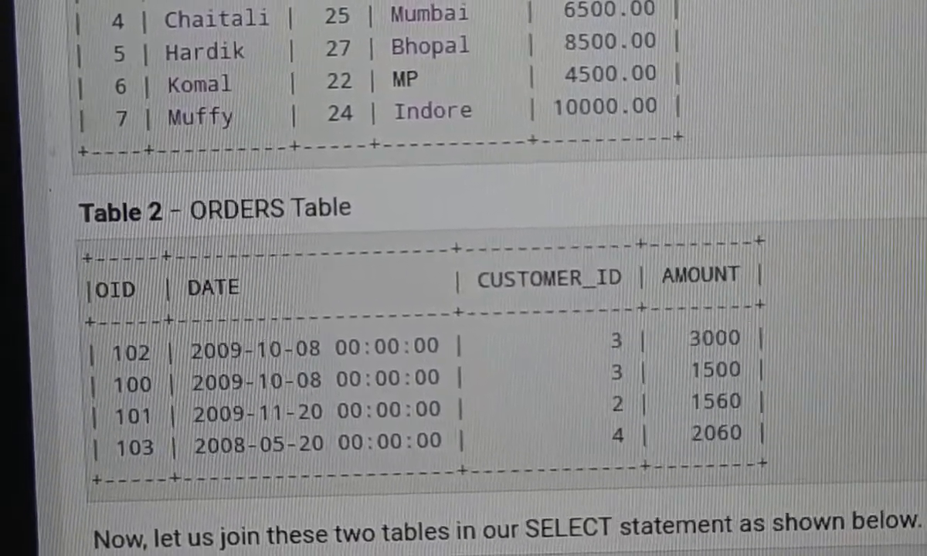
{"action": "scroll", "scroll_direction": "down", "scroll_amount": 3}
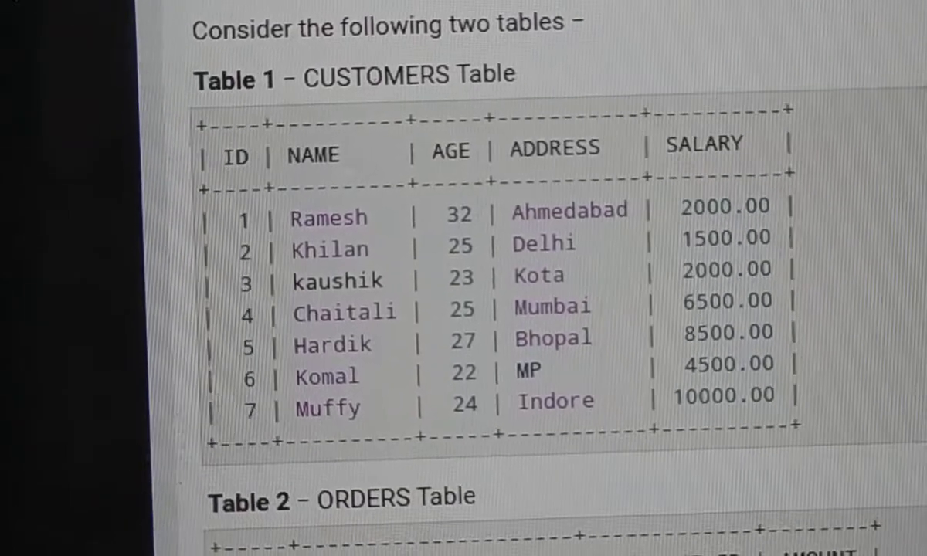
{"action": "scroll", "scroll_direction": "down", "scroll_amount": 3}
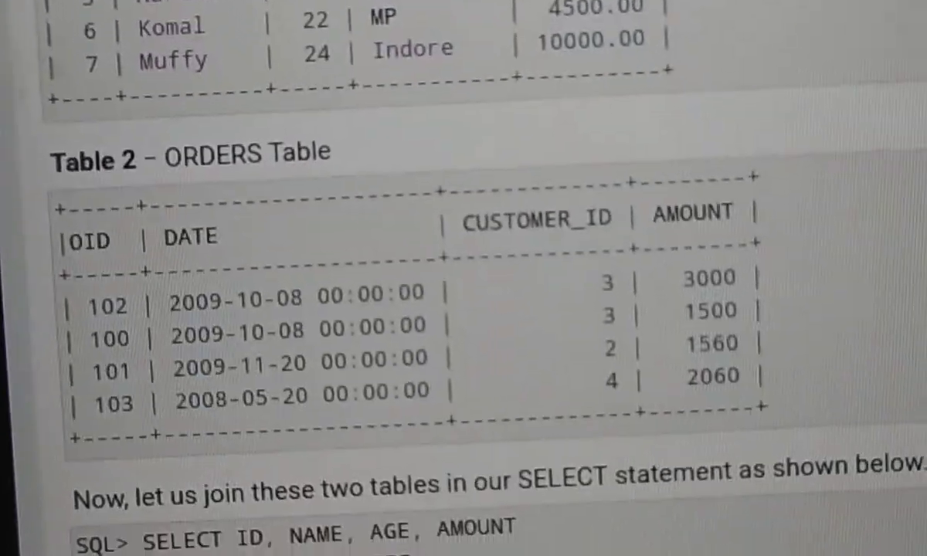
{"action": "scroll", "scroll_direction": "down", "scroll_amount": 3}
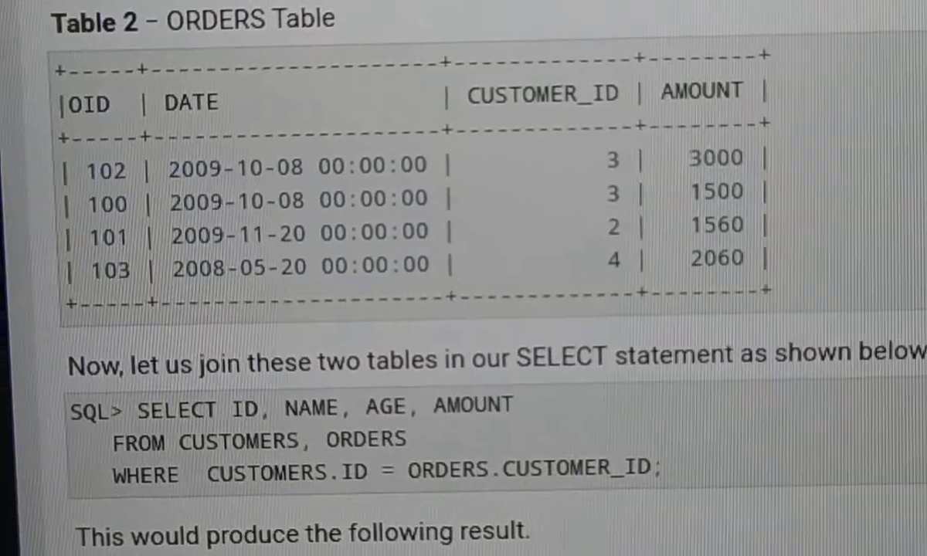
{"action": "scroll", "scroll_direction": "down", "scroll_amount": 3}
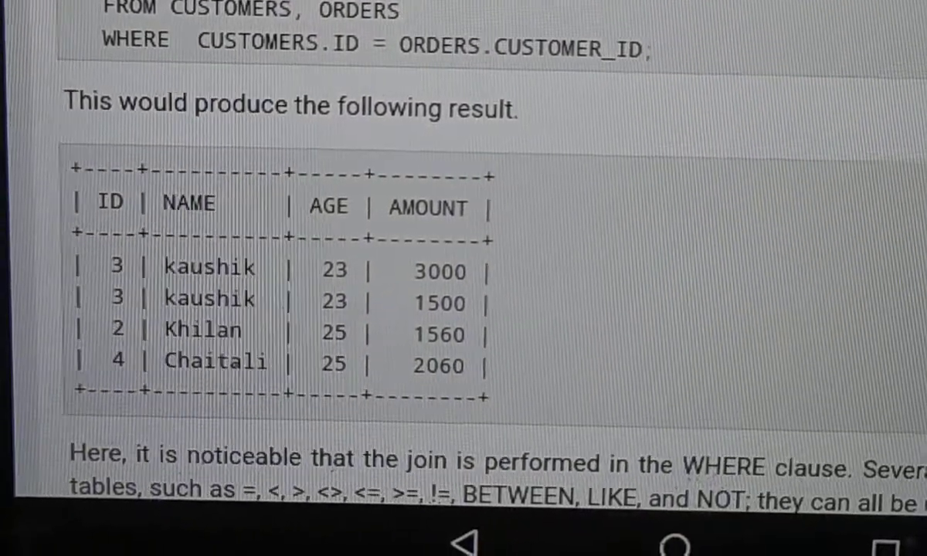
{"action": "scroll", "scroll_direction": "down", "scroll_amount": 3}
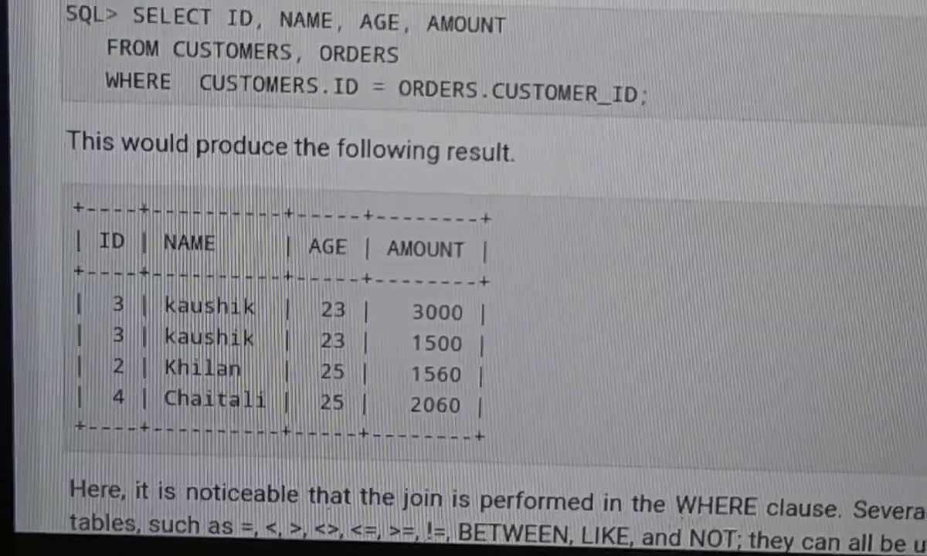
{"action": "scroll", "scroll_direction": "down", "scroll_amount": 3}
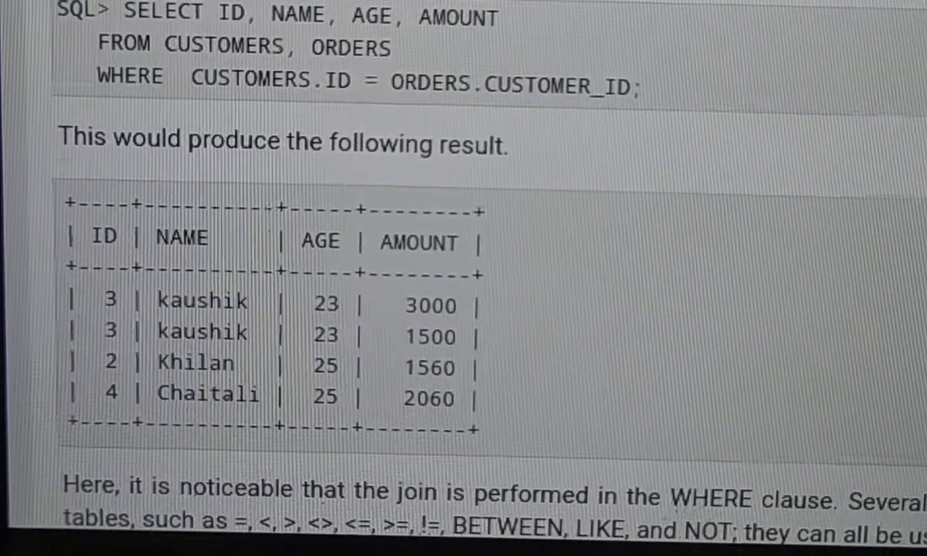
{"action": "scroll", "scroll_direction": "down", "scroll_amount": 3}
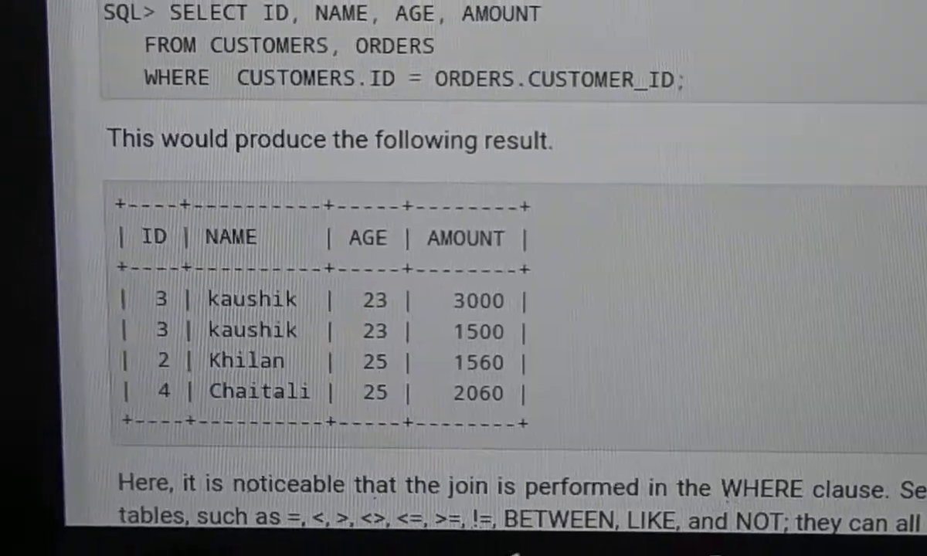
{"action": "scroll", "scroll_direction": "down", "scroll_amount": 3}
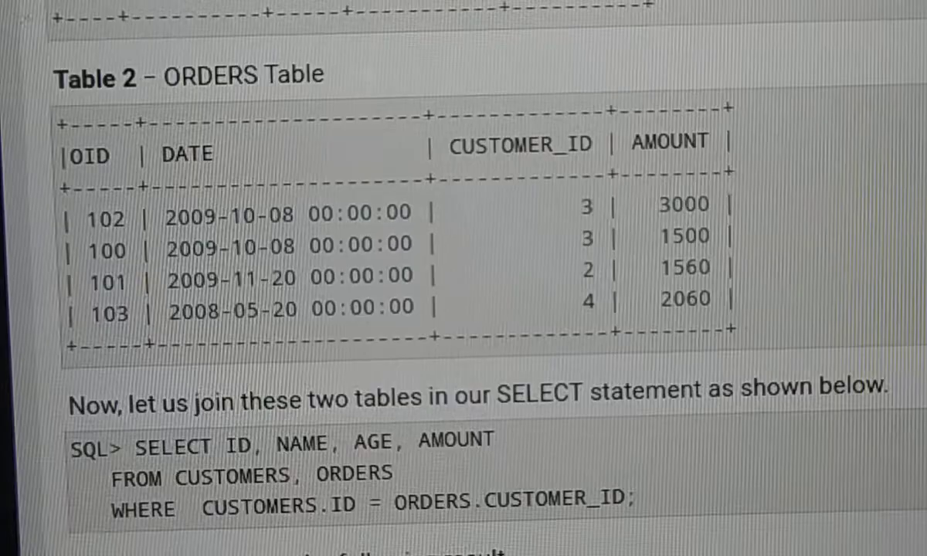
{"action": "scroll", "scroll_direction": "down", "scroll_amount": 3}
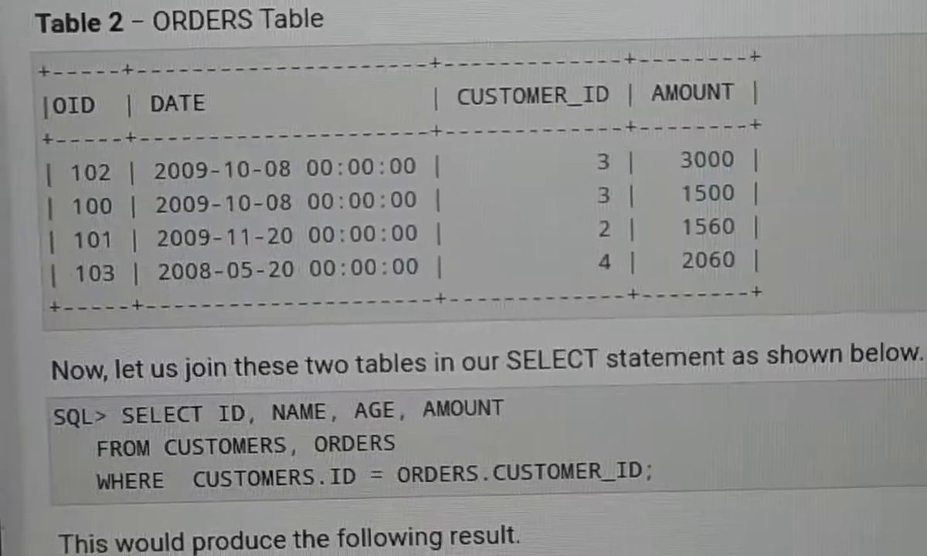
{"action": "scroll", "scroll_direction": "down", "scroll_amount": 3}
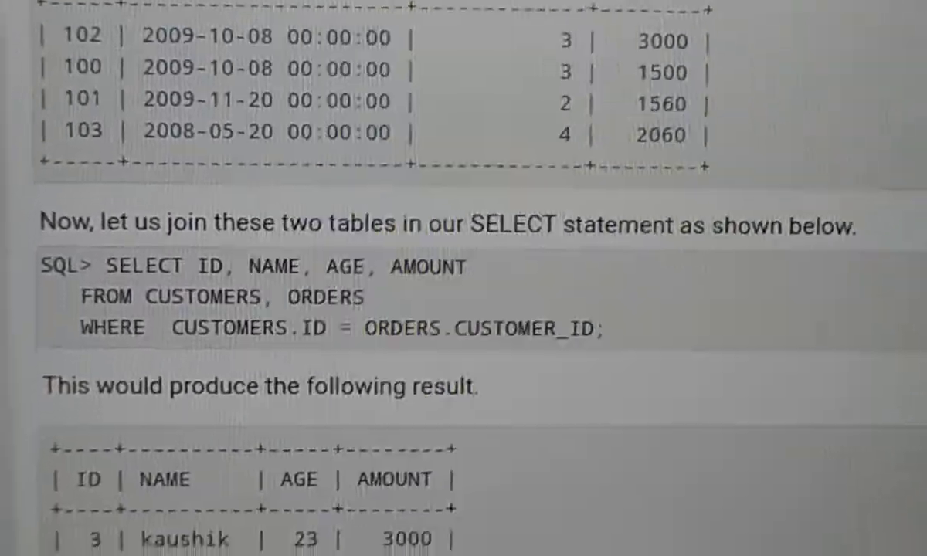
{"action": "scroll", "scroll_direction": "down", "scroll_amount": 3}
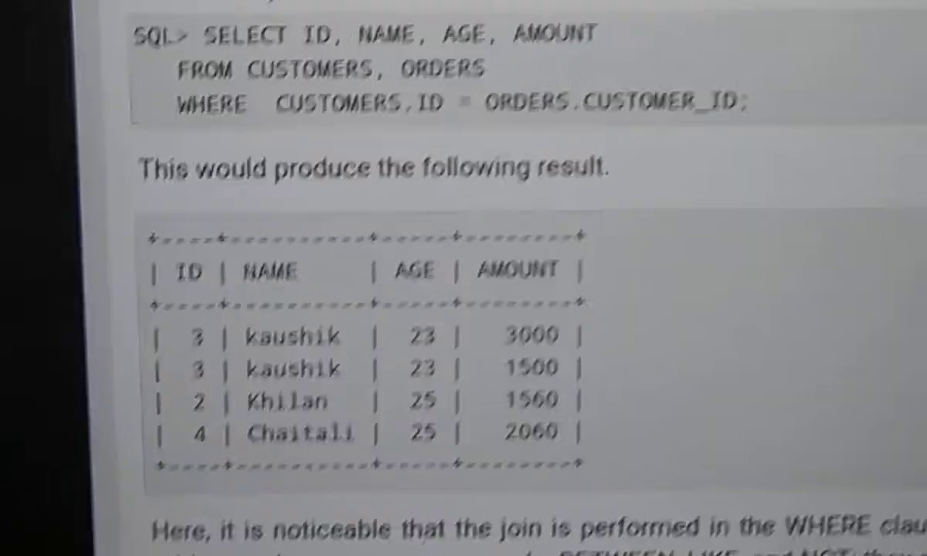
{"action": "scroll", "scroll_direction": "down", "scroll_amount": 3}
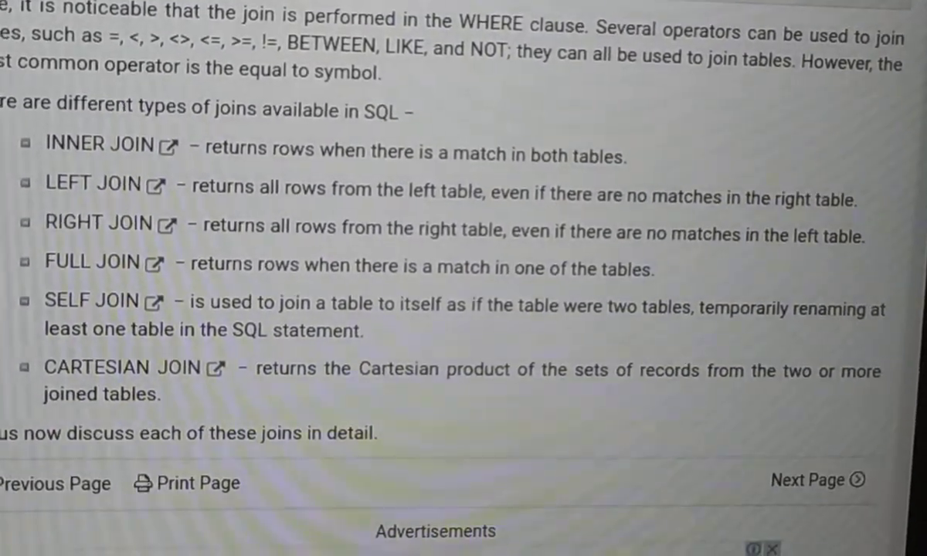
Scroll the Google results to the Tutorialspoint and w3schools SQL Joins entries.
{"action": "scroll", "scroll_direction": "down", "scroll_amount": 3}
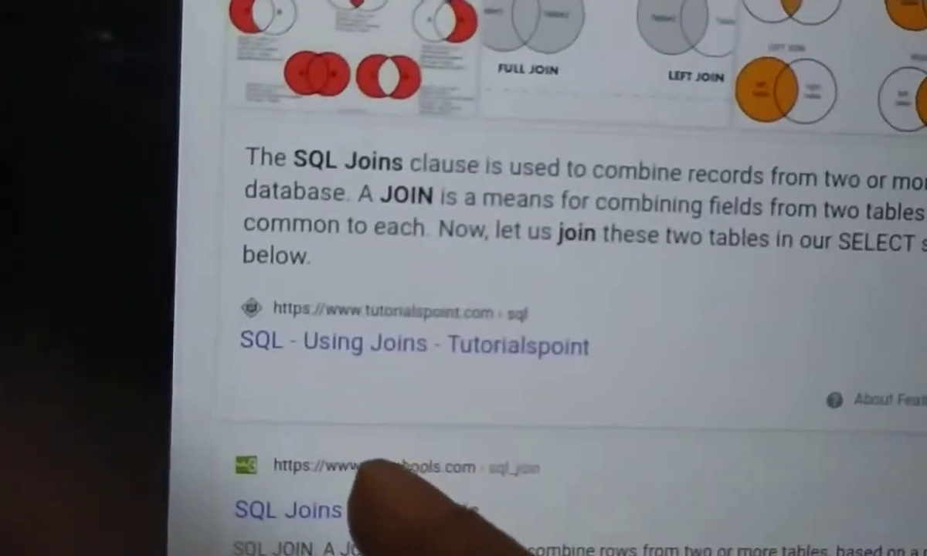
Scroll the GeeksforGeeks SQL Join article to the list of four join types.
{"action": "scroll", "scroll_direction": "down", "scroll_amount": 3}
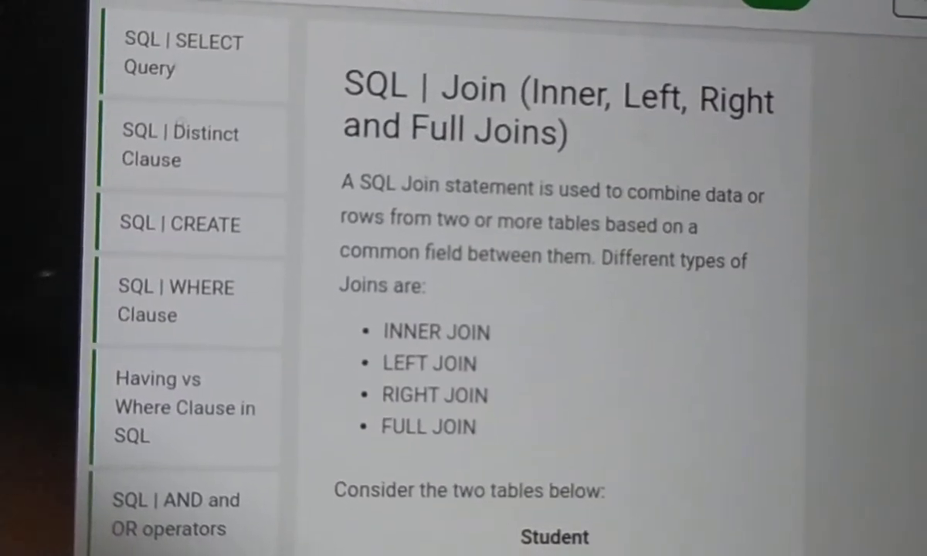
{"action": "scroll", "scroll_direction": "down", "scroll_amount": 3}
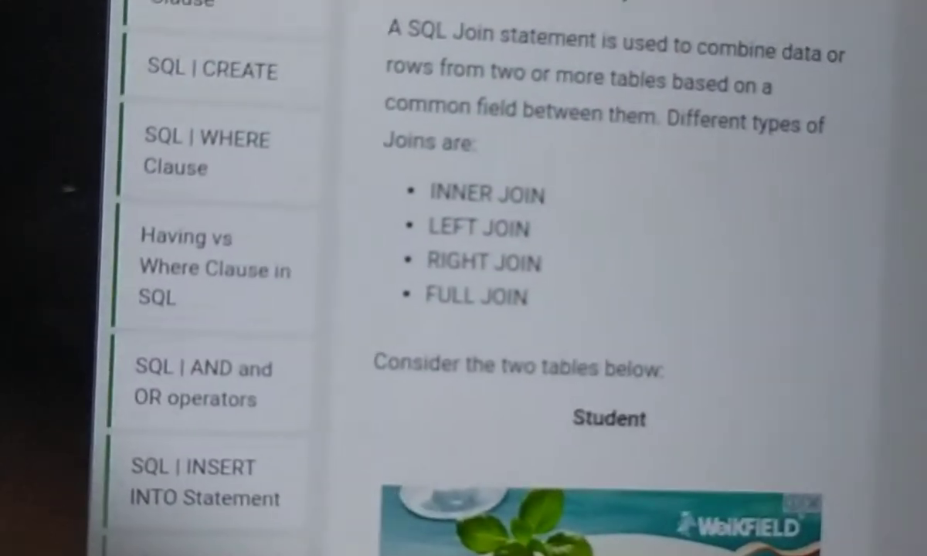
{"action": "scroll", "scroll_direction": "down", "scroll_amount": 3}
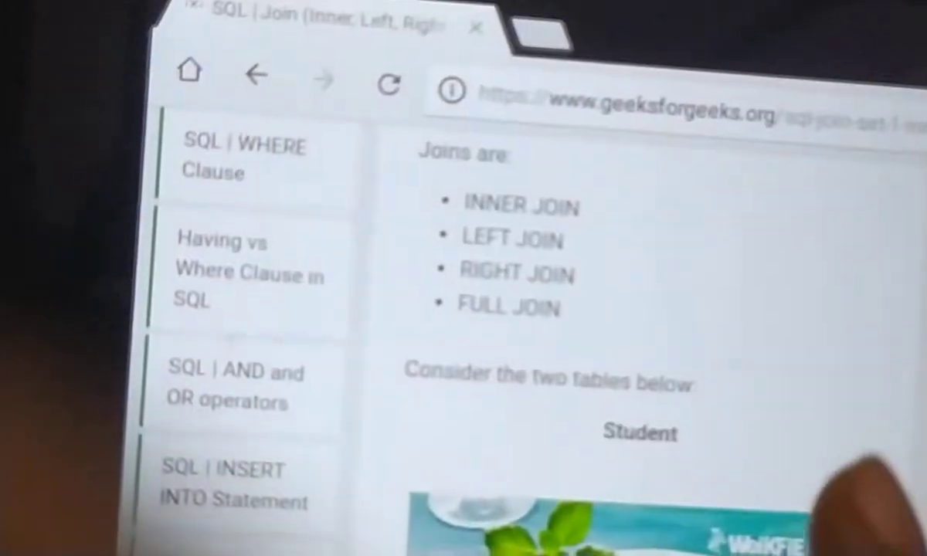
{"action": "scroll", "scroll_direction": "down", "scroll_amount": 3}
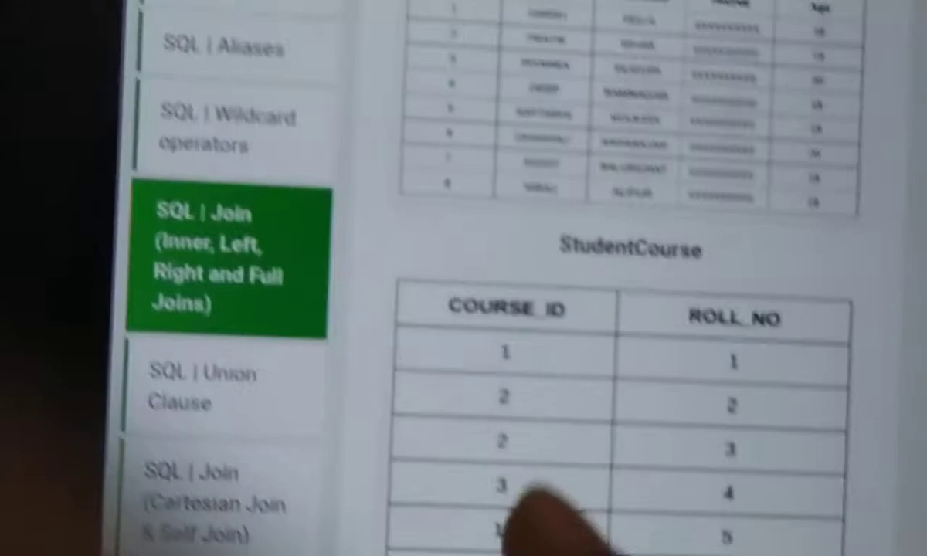
{"action": "scroll", "scroll_direction": "down", "scroll_amount": 3}
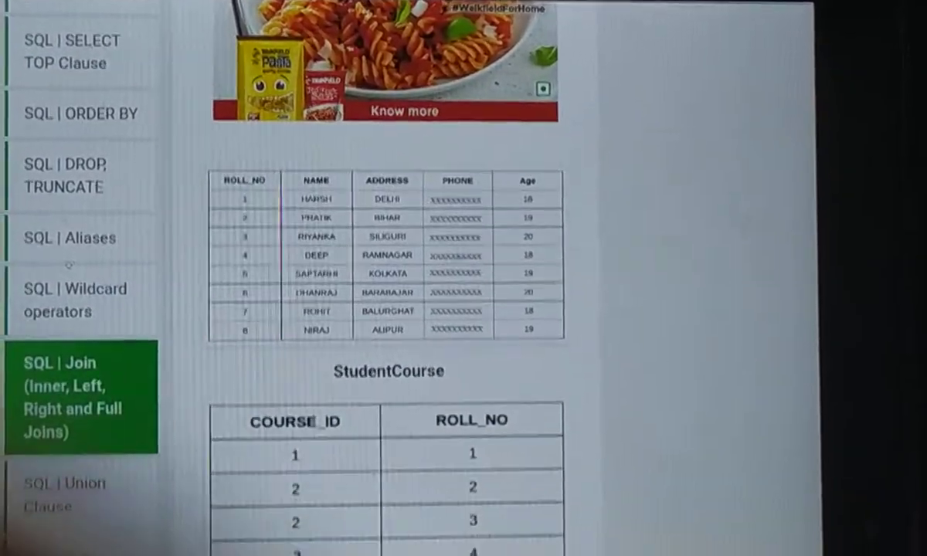
{"action": "scroll", "scroll_direction": "down", "scroll_amount": 3}
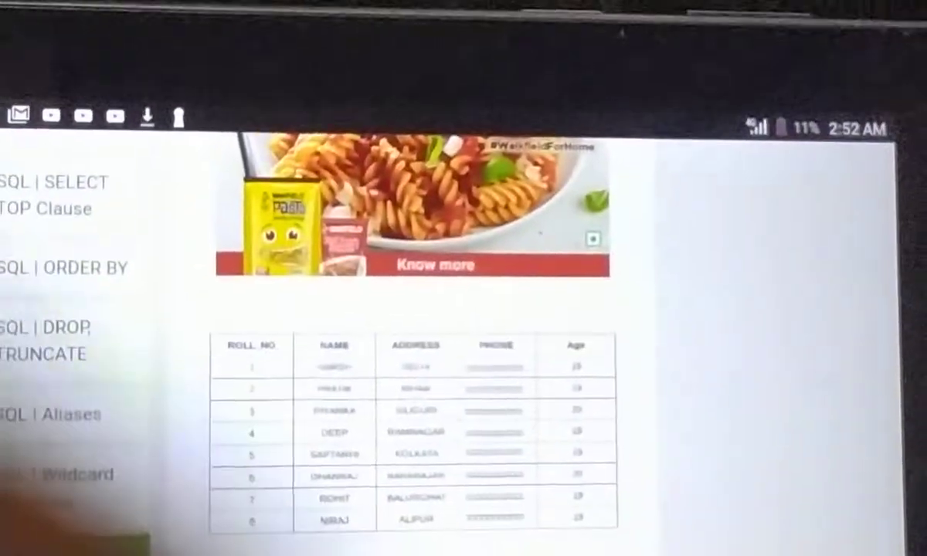
{"action": "scroll", "scroll_direction": "down", "scroll_amount": 3}
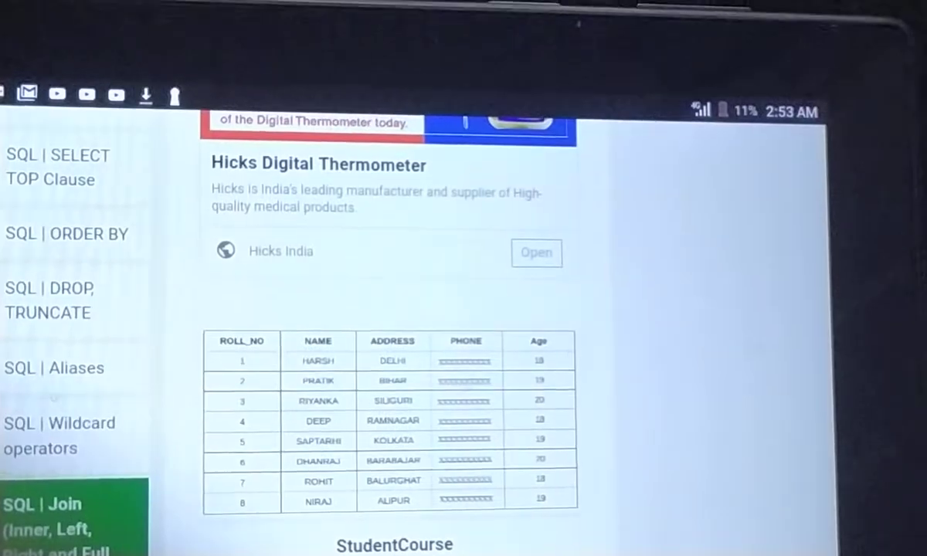
Scroll to the SELECT from STUDENT INNER JOIN STUDENTCOURSE query on course ID, name and age.
{"action": "scroll", "scroll_direction": "down", "scroll_amount": 3}
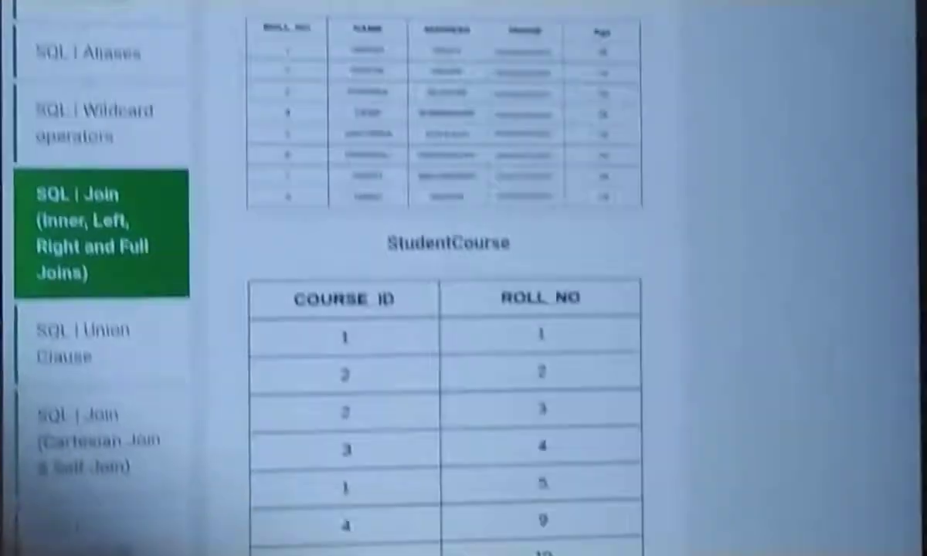
{"action": "scroll", "scroll_direction": "down", "scroll_amount": 3}
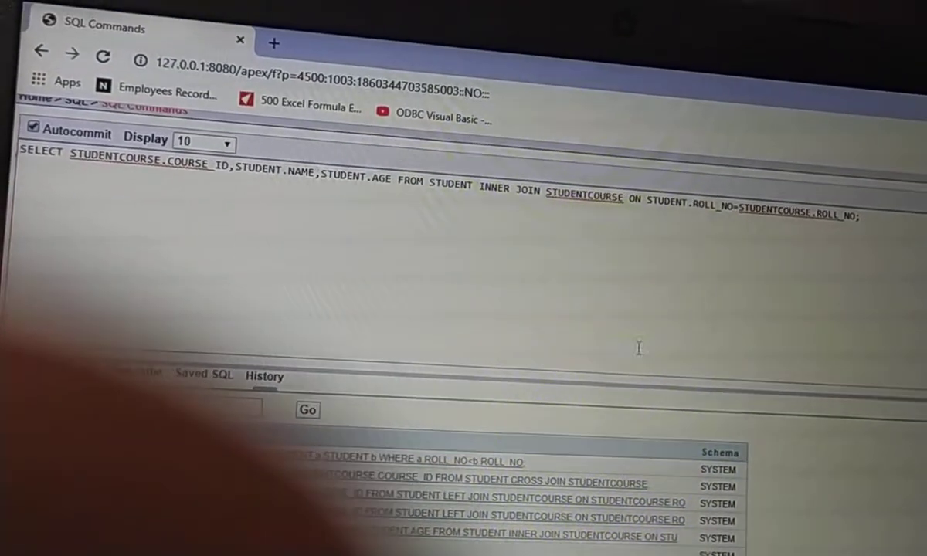
Return to the GeeksforGeeks article showing the Student and StudentCourse tables.
{"action": "left_click", "coordinate": [307, 410]}
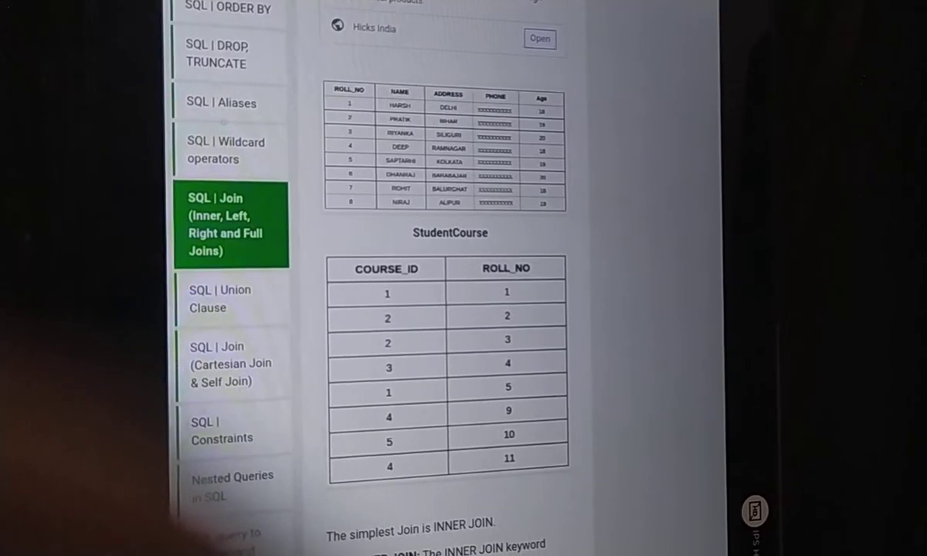
Scroll to the StudentCourse table of course IDs and roll numbers above the INNER JOIN section.
{"action": "scroll", "scroll_direction": "down", "scroll_amount": 3}
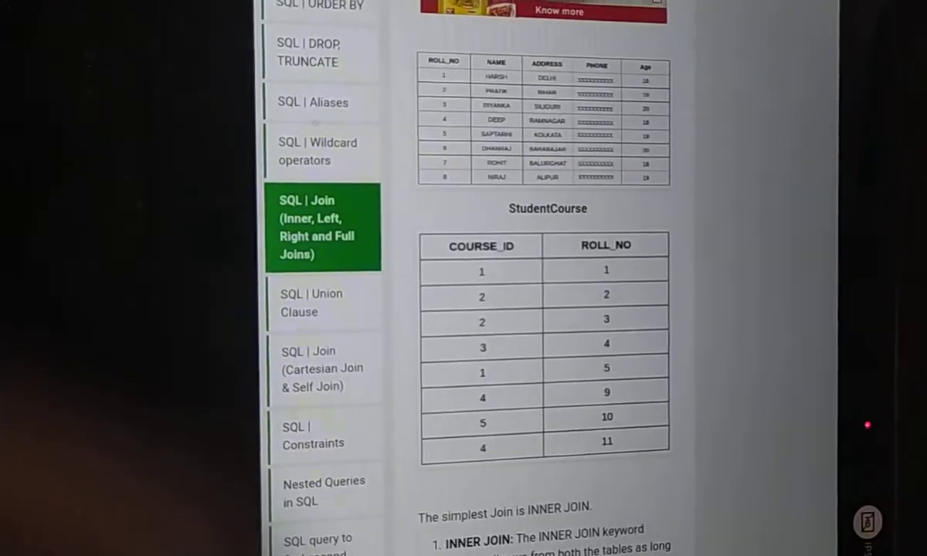
{"action": "scroll", "scroll_direction": "down", "scroll_amount": 3}
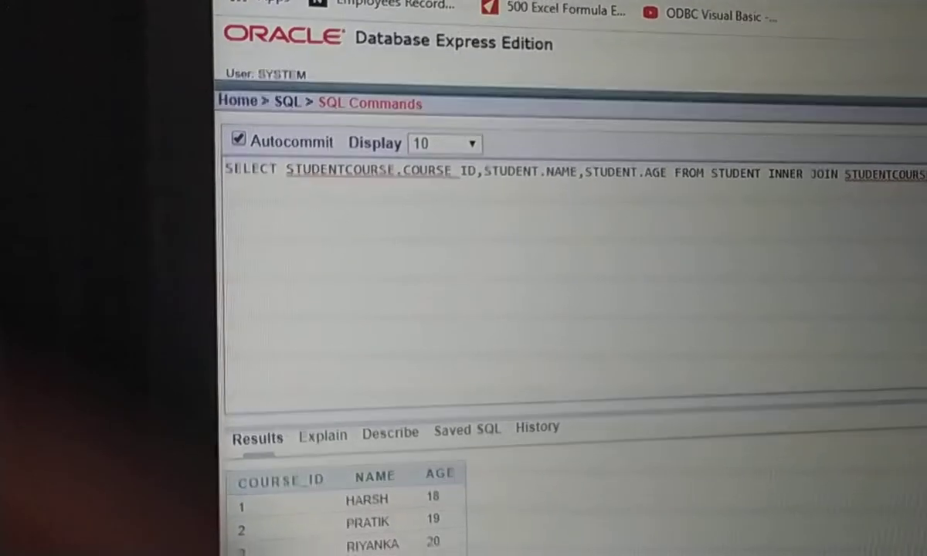
Scroll to the INNER JOIN results listing COURSE_ID, NAME and AGE for Harsh, Pratik and Riyanka.
{"action": "scroll", "scroll_direction": "down", "scroll_amount": 3}
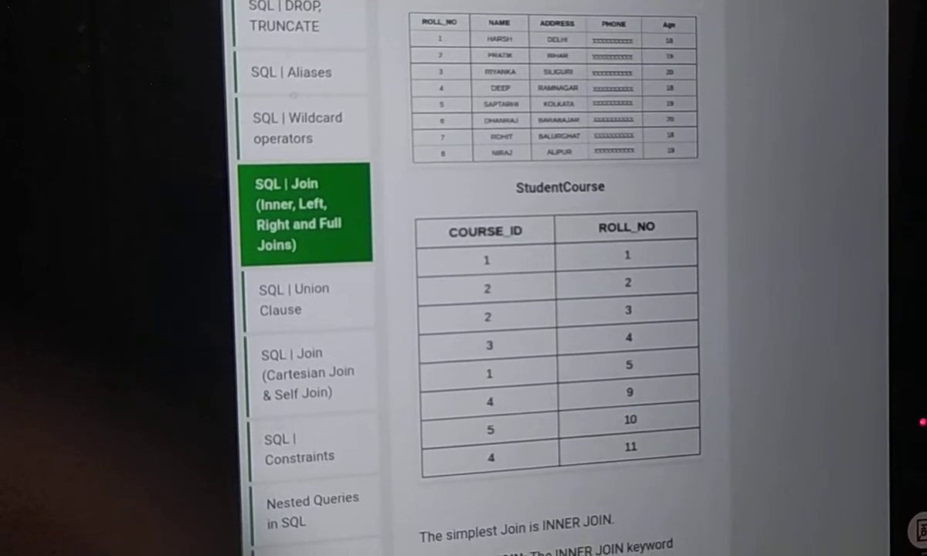
Scroll the GeeksforGeeks article to the StudentCourse table to compare with the query results.
{"action": "scroll", "scroll_direction": "down", "scroll_amount": 3}
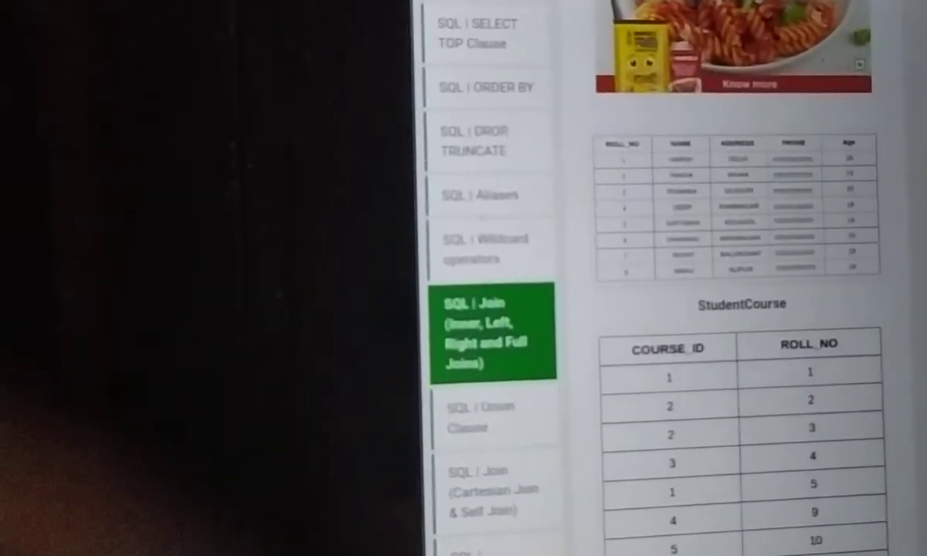
{"action": "scroll", "scroll_direction": "down", "scroll_amount": 3}
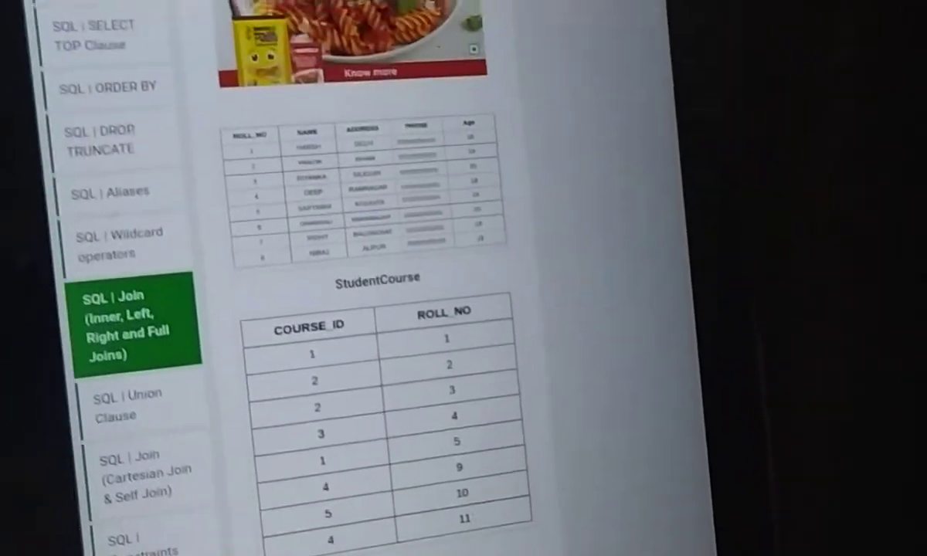
{"action": "scroll", "scroll_direction": "down", "scroll_amount": 3}
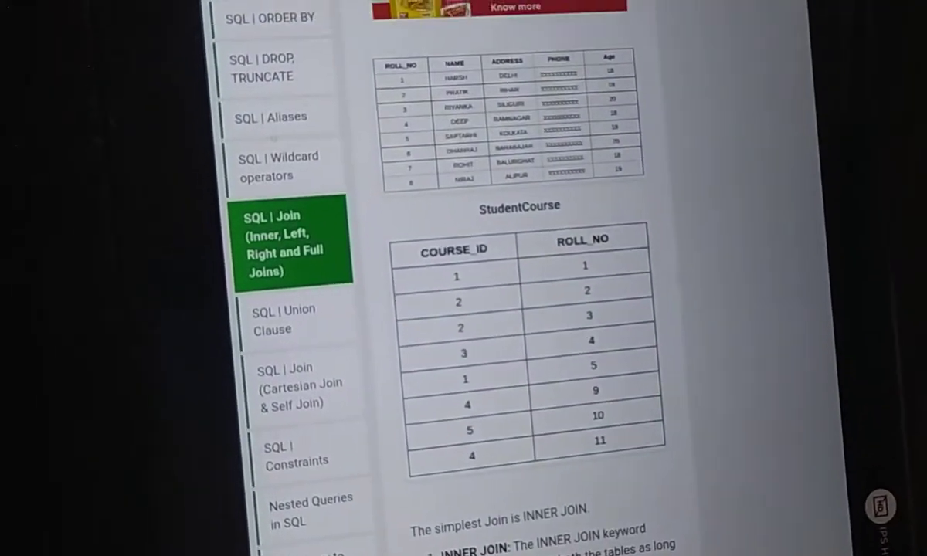
{"action": "scroll", "scroll_direction": "down", "scroll_amount": 3}
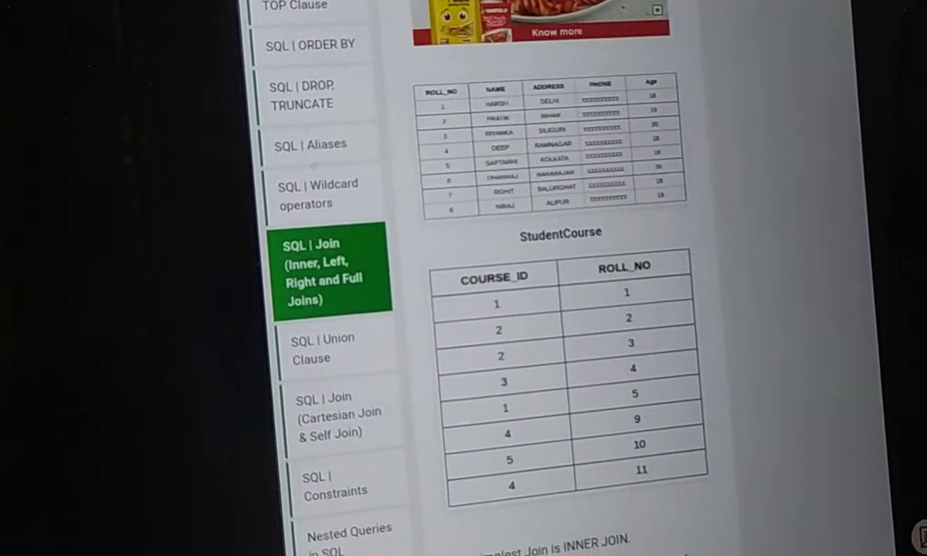